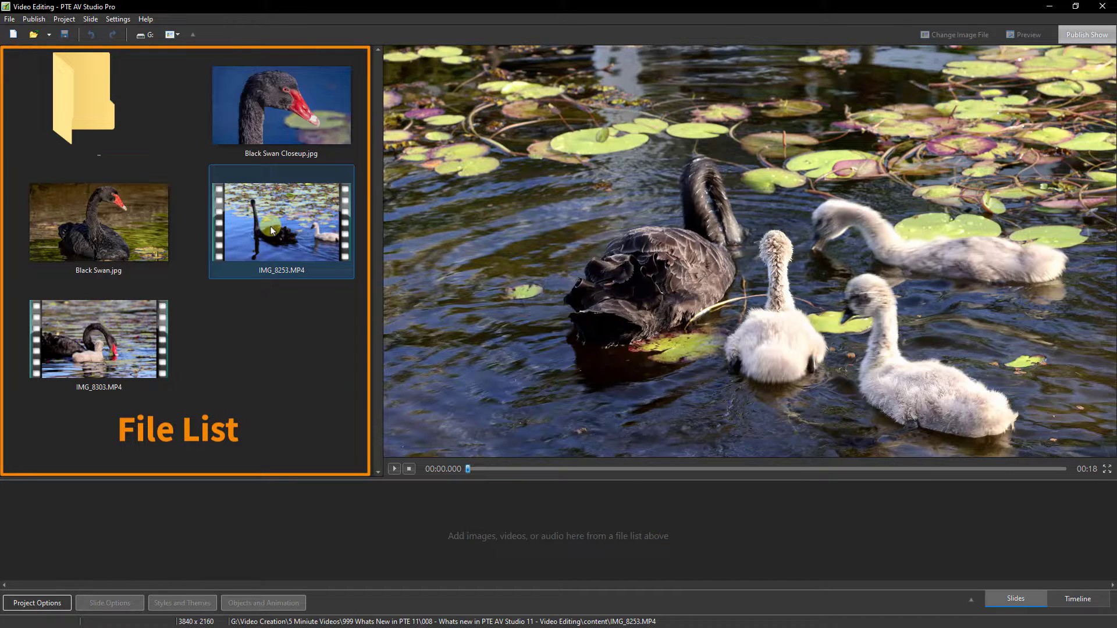
Start converting the IMG_8253.MP4 swan clip and bring up its Trim Video settings.
right_click(275, 227)
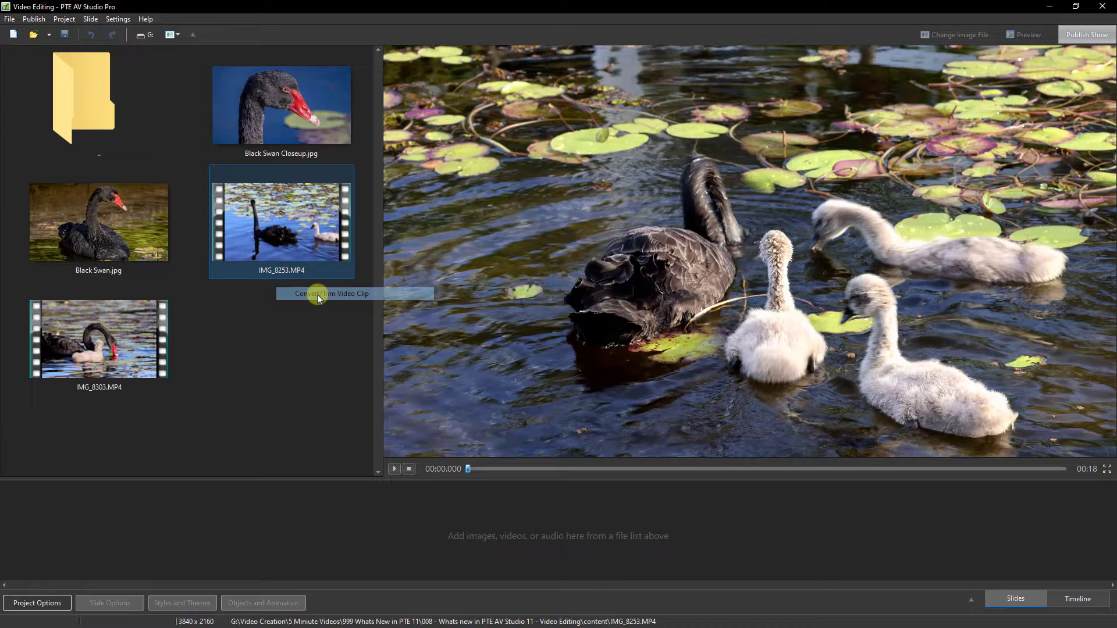
left_click(332, 293)
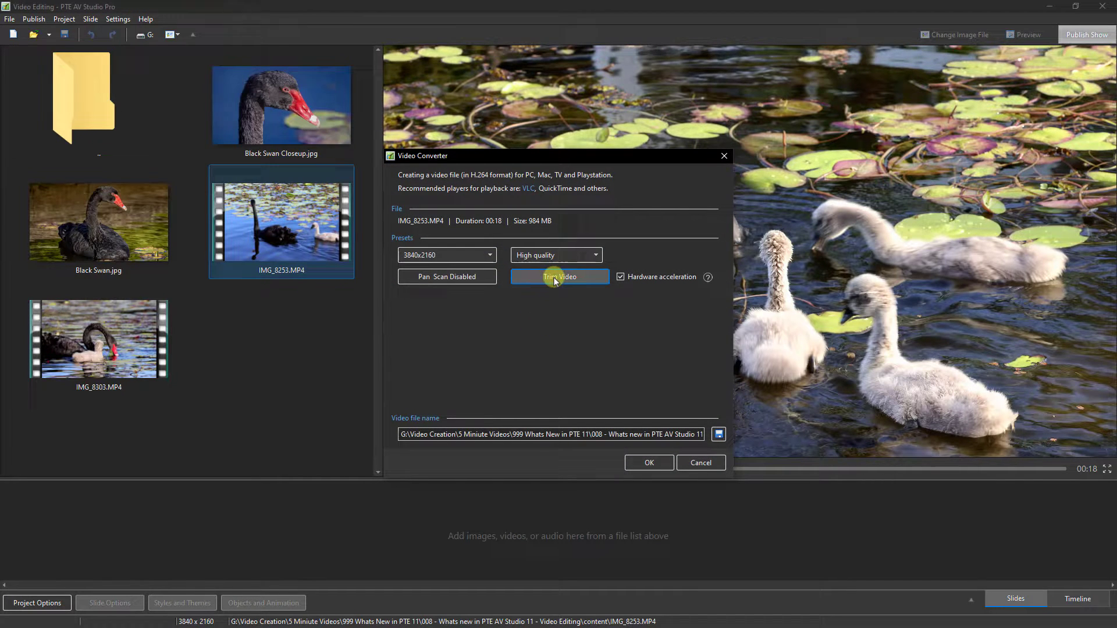
left_click(560, 276)
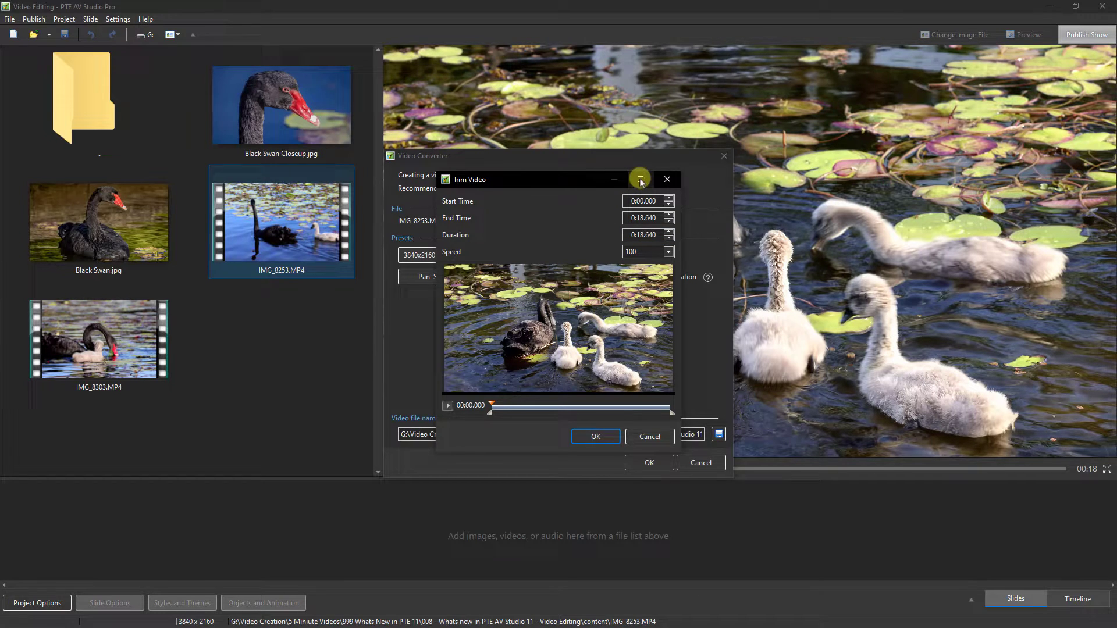
Maximize the Trim Video window and play the swan clip through once.
left_click(640, 179)
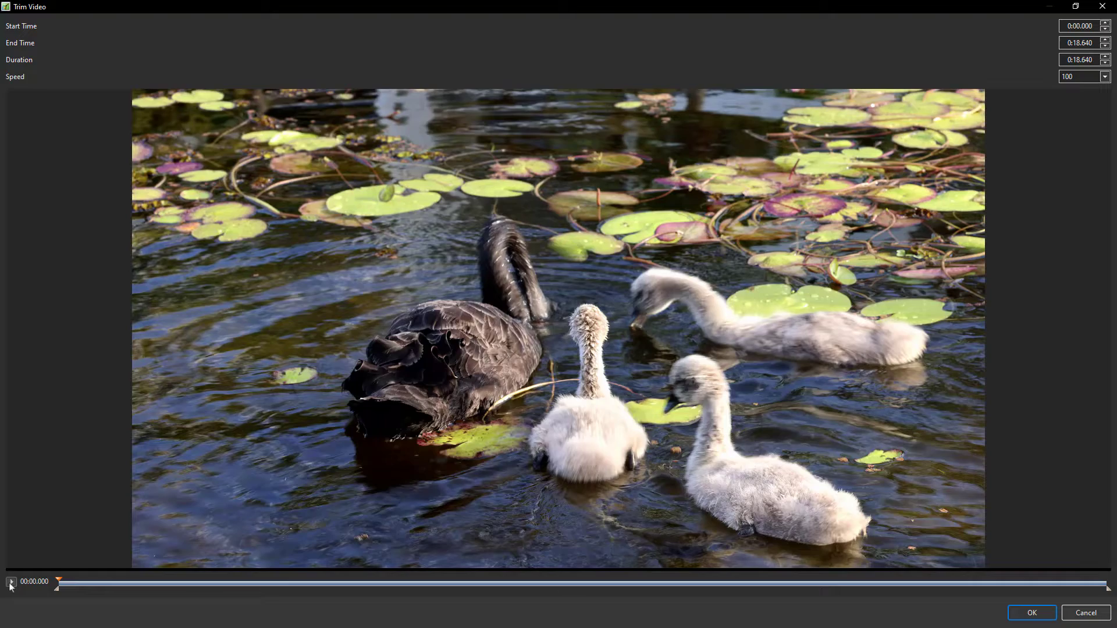
left_click(11, 581)
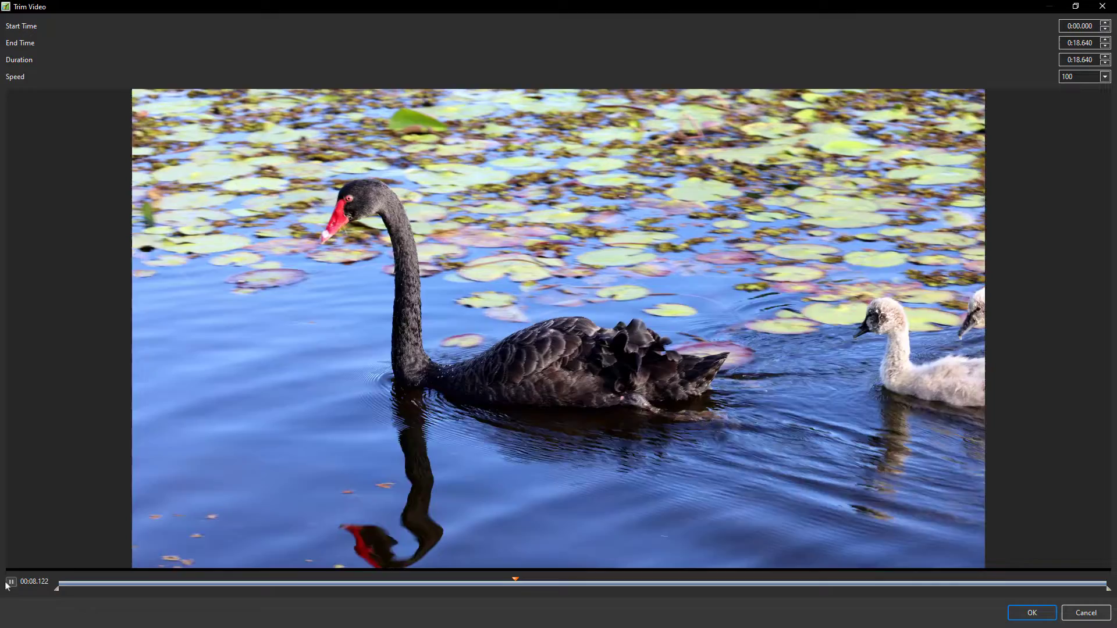
left_click(10, 582)
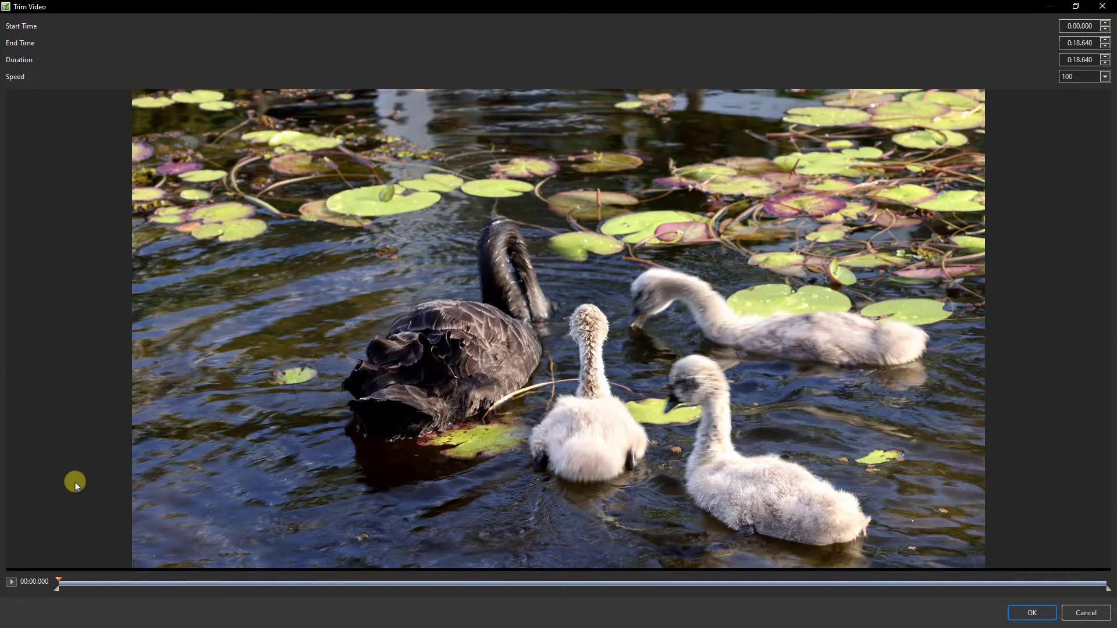
mouse_move(71, 487)
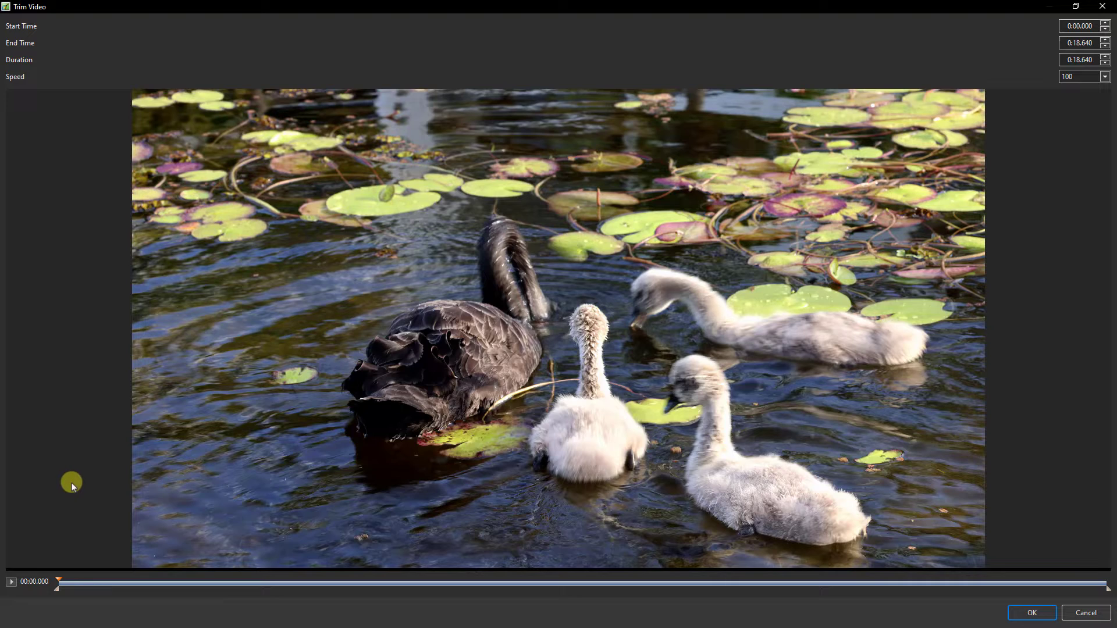
mouse_move(59, 605)
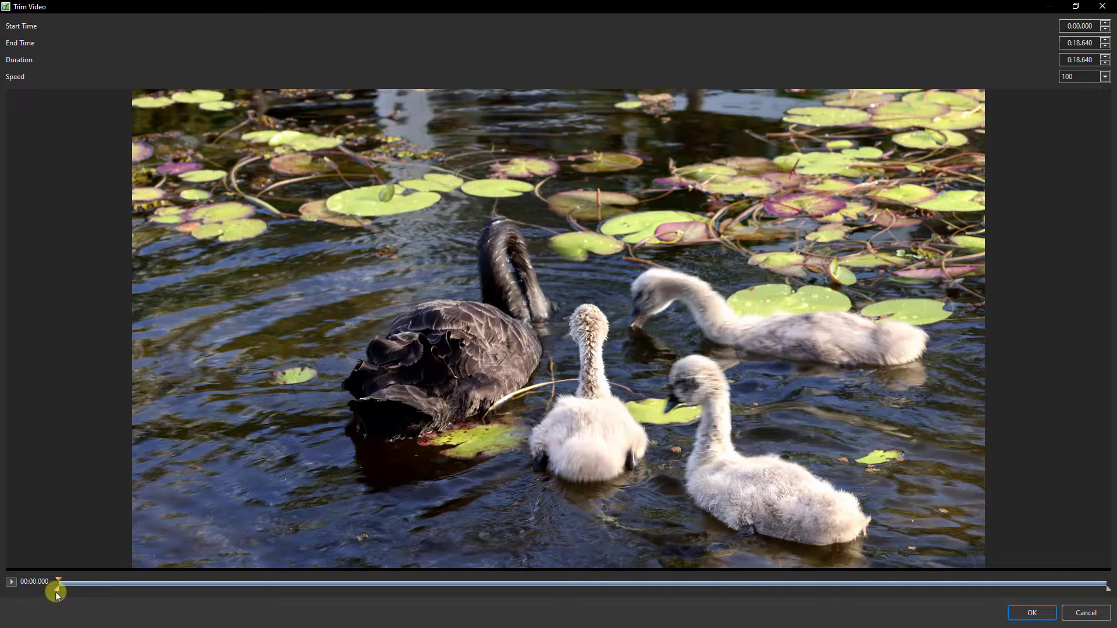
mouse_move(55, 605)
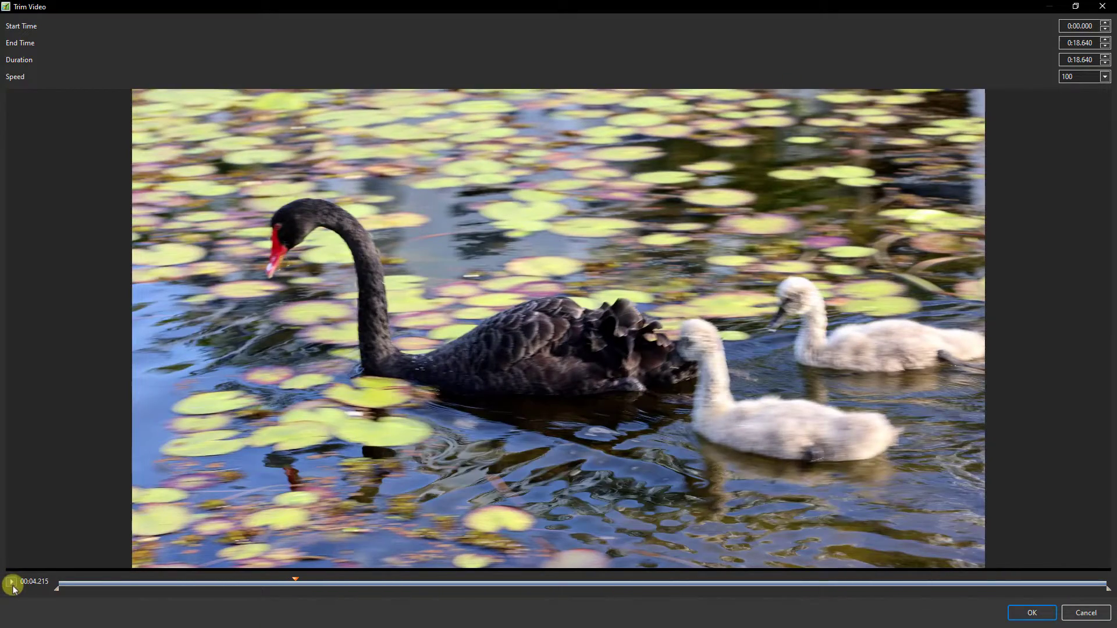
mouse_move(113, 591)
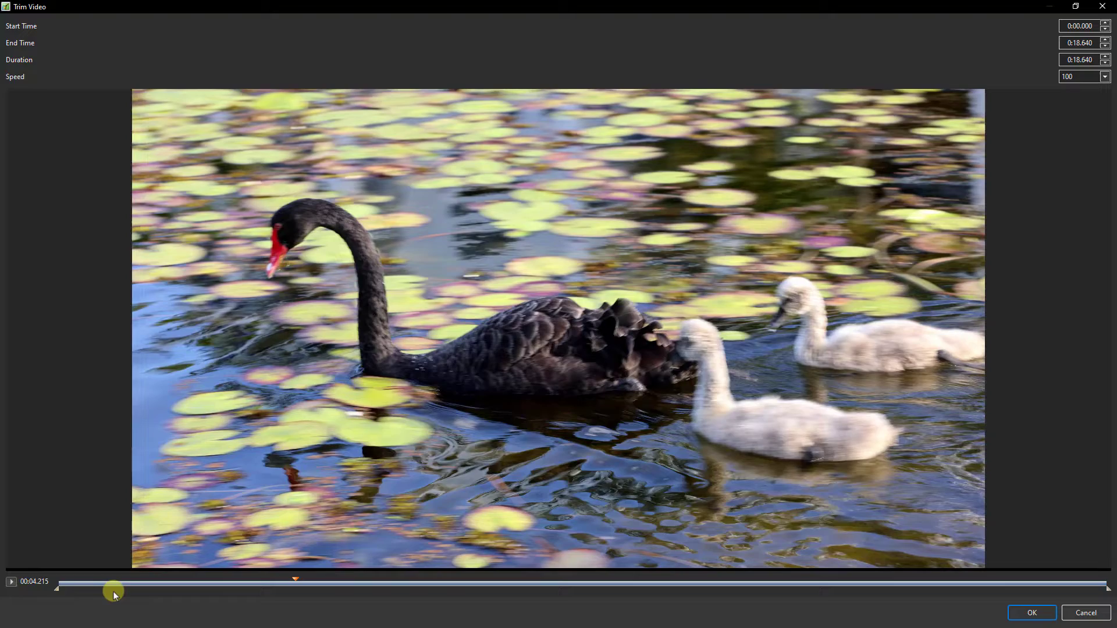
mouse_move(102, 598)
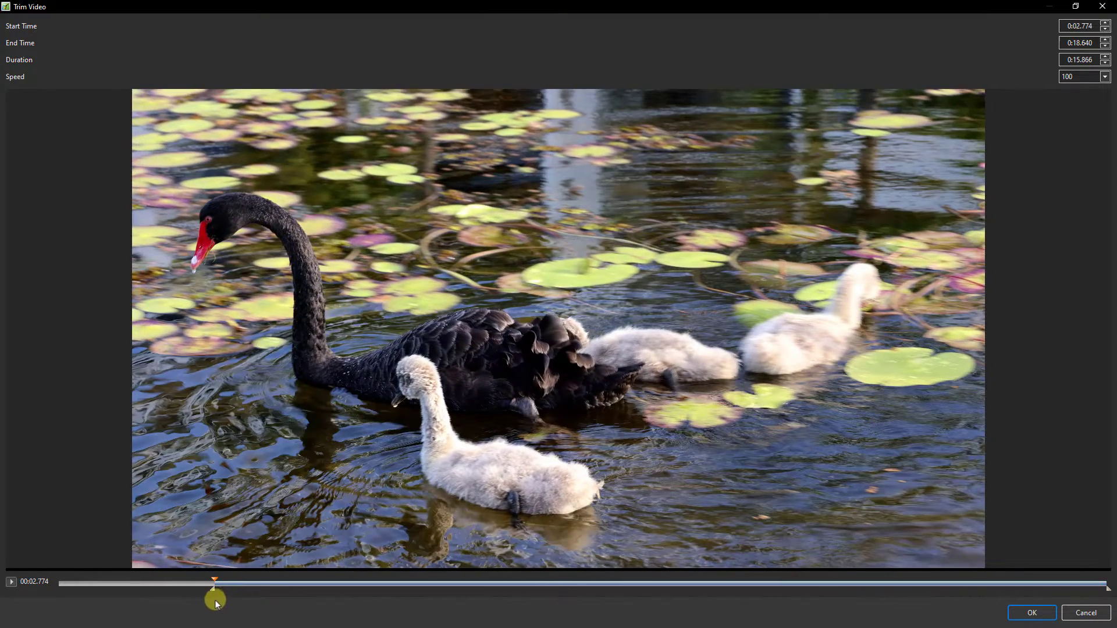
mouse_move(1108, 591)
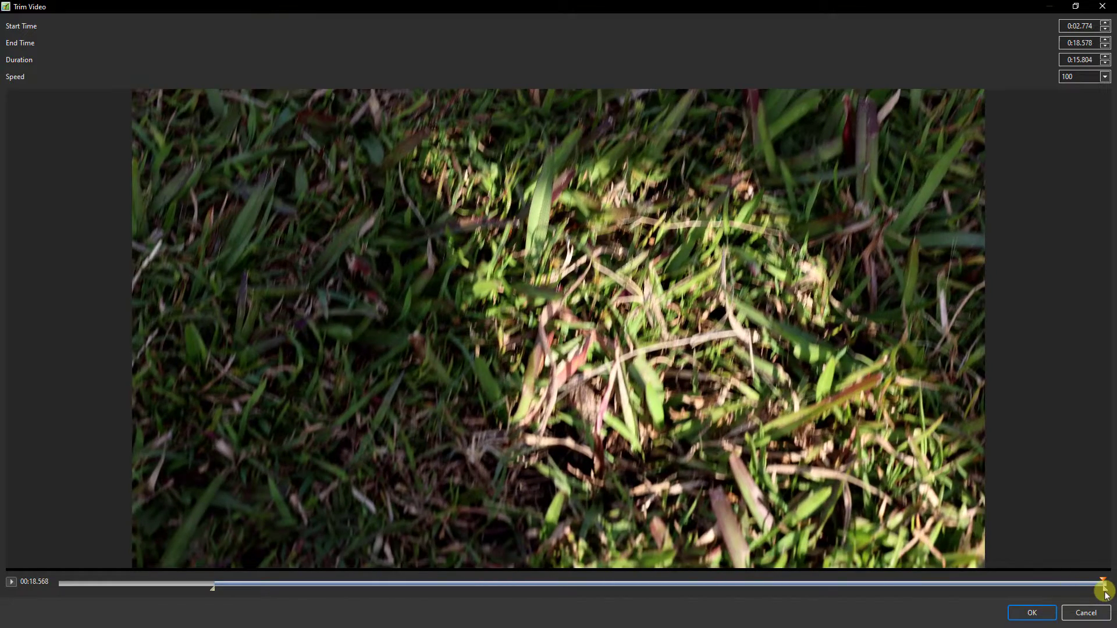
Move the end trim marker so the clip ends at 0:13.475.
left_click(1104, 45)
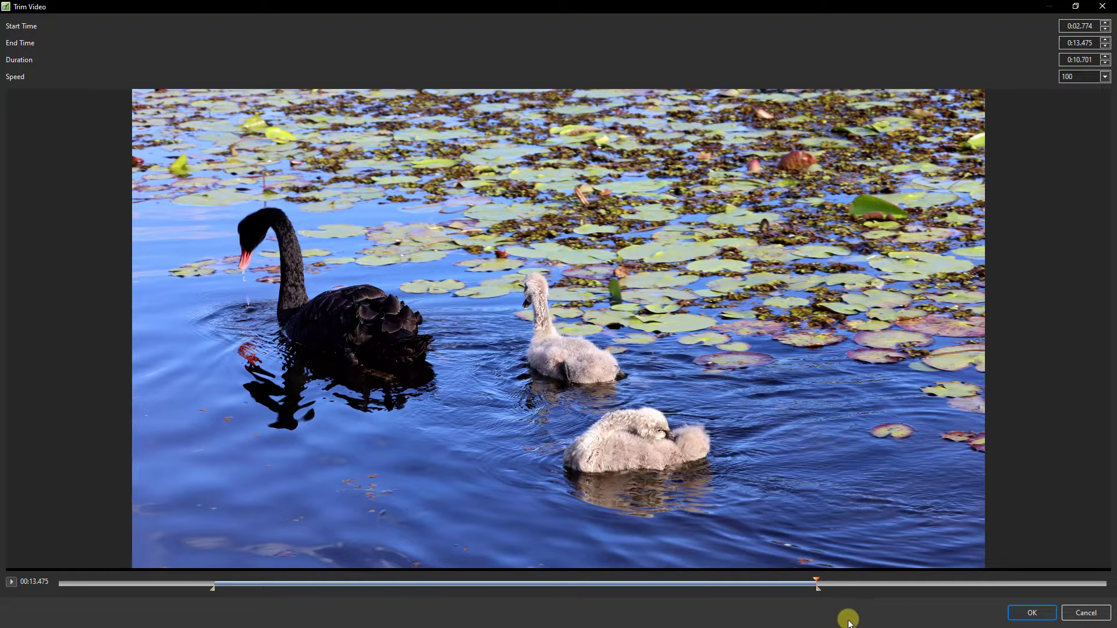
mouse_move(845, 611)
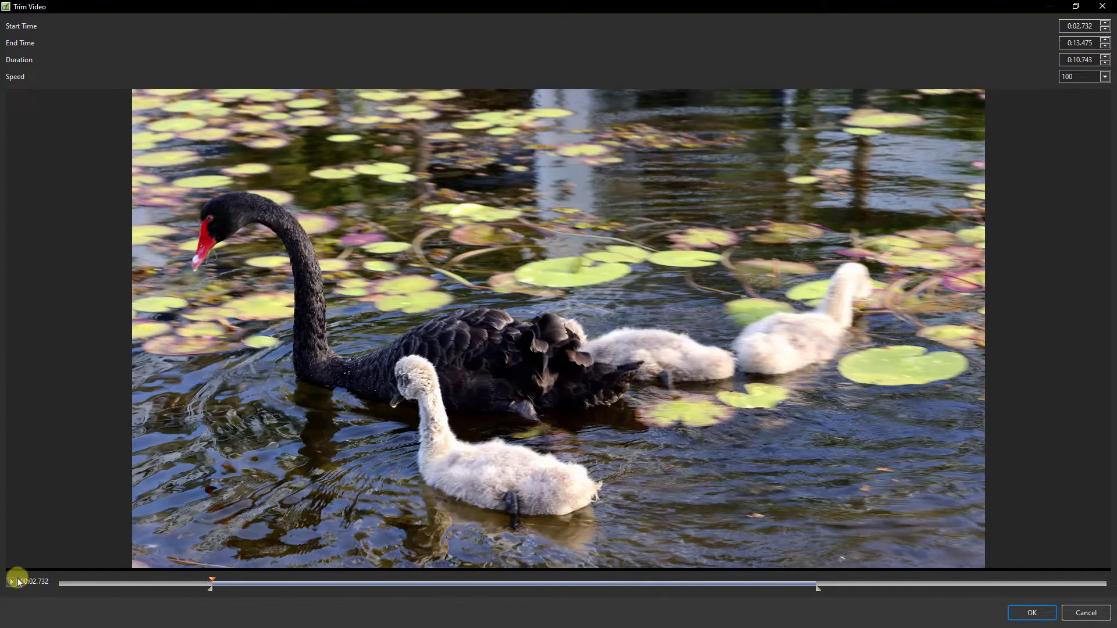
Play and pause the trimmed section, then confirm the 0:02.7–0:13.475 trim with OK.
left_click(11, 582)
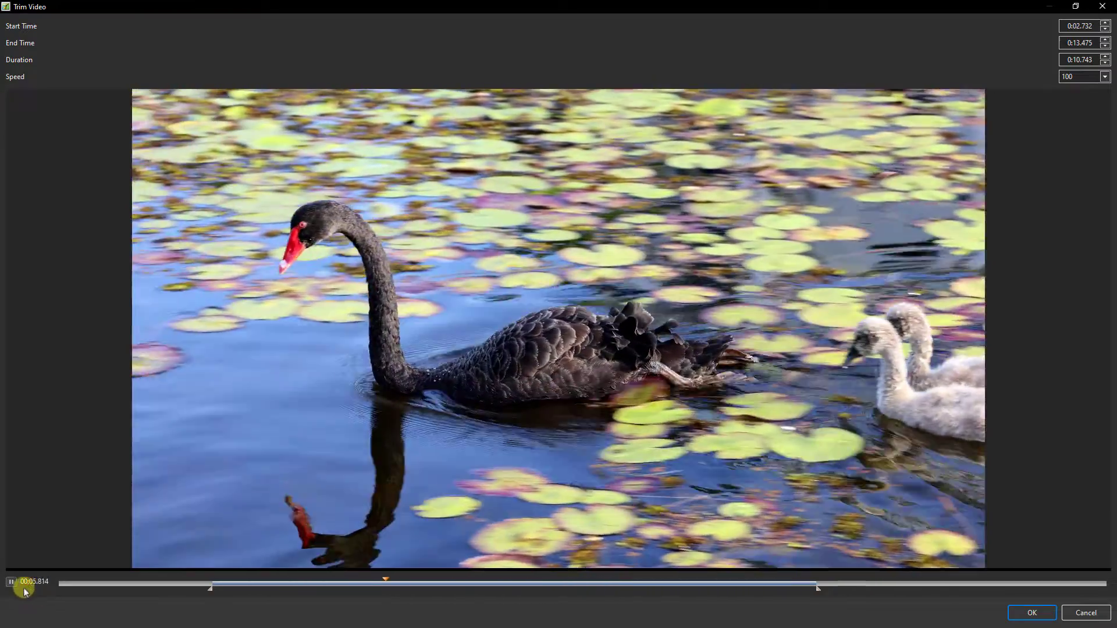
left_click(10, 581)
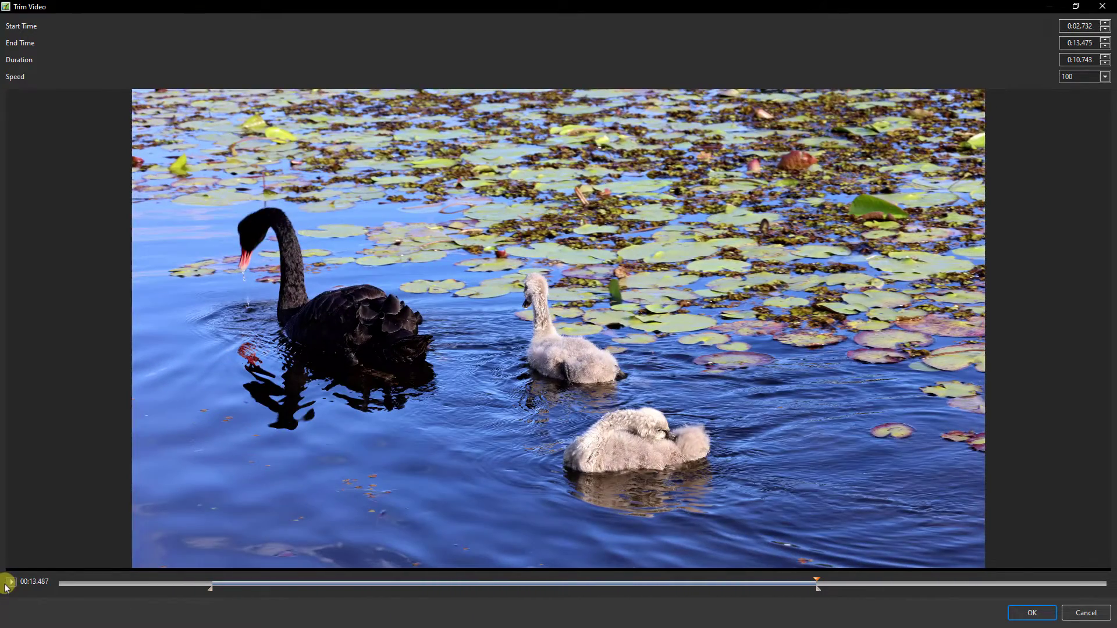
mouse_move(38, 537)
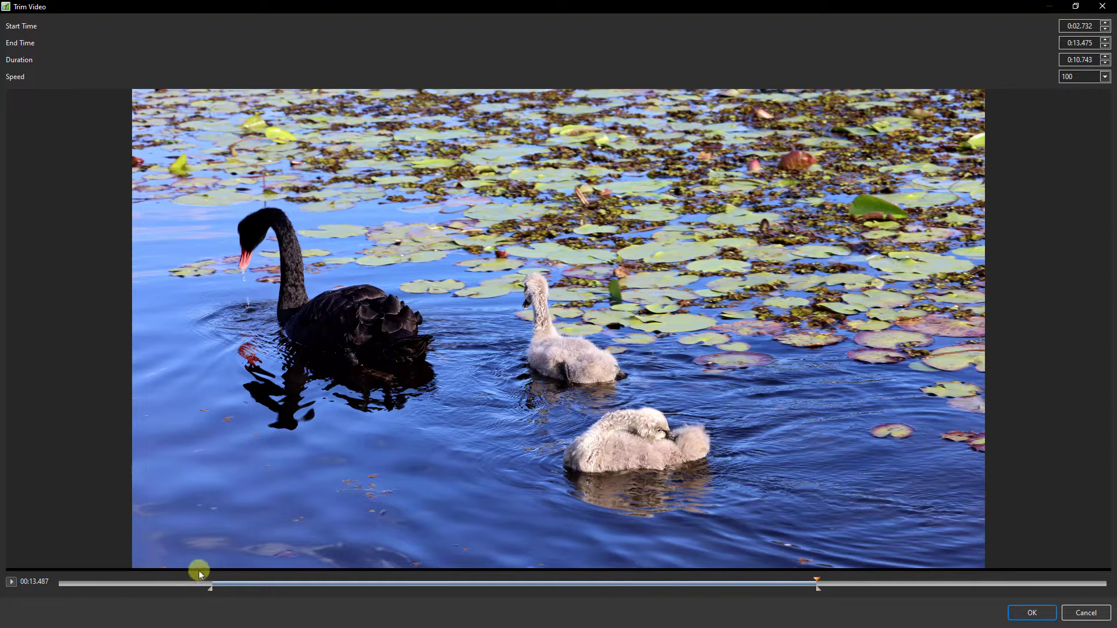
mouse_move(833, 600)
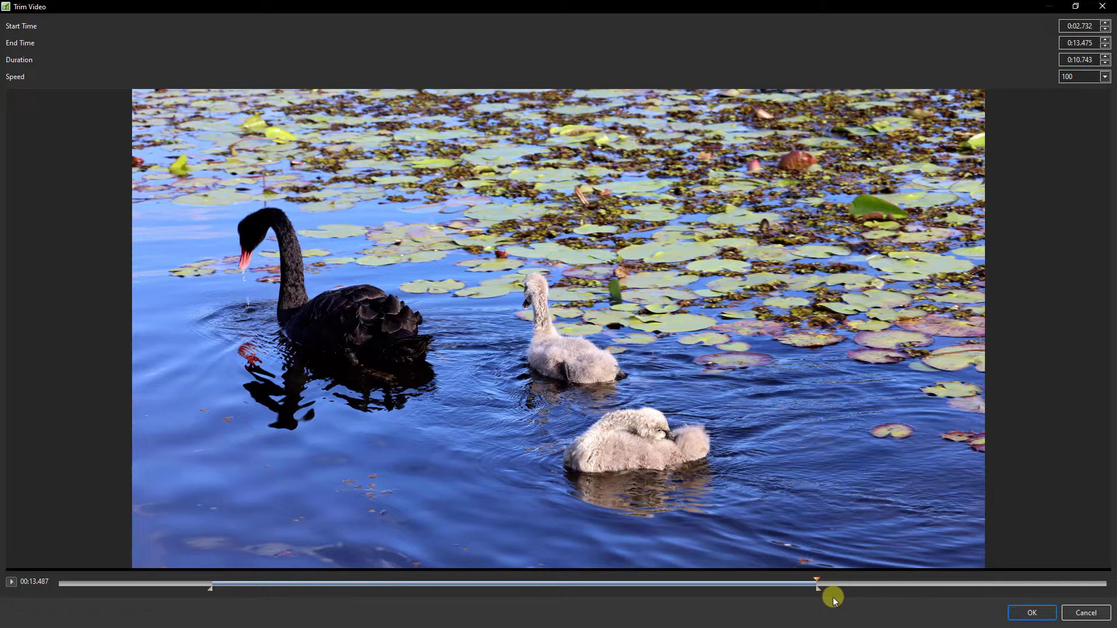
mouse_move(824, 606)
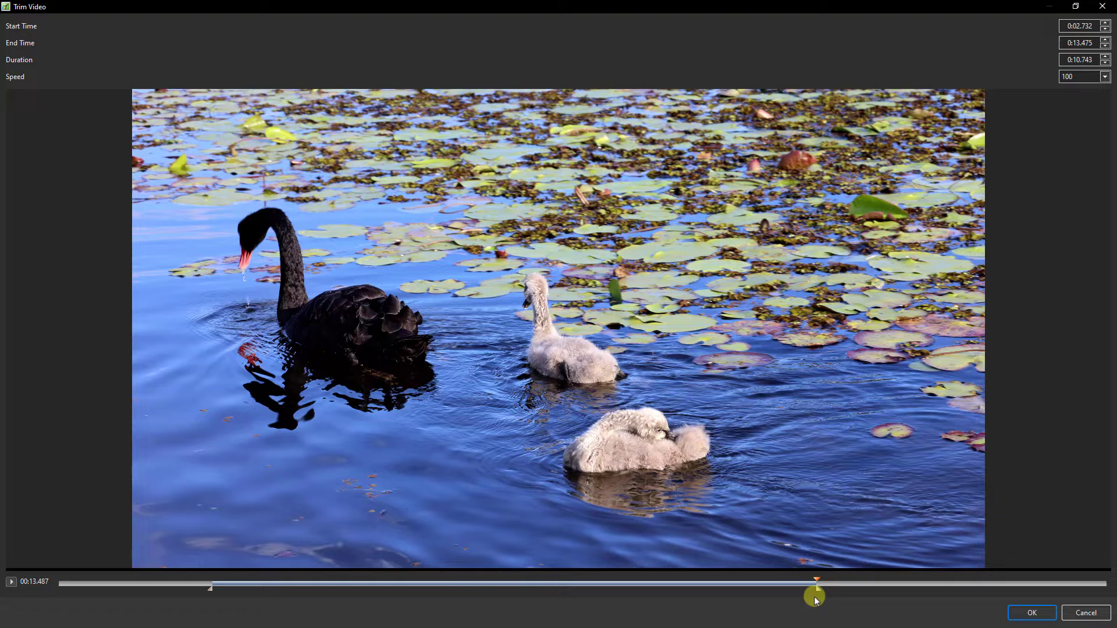
mouse_move(814, 598)
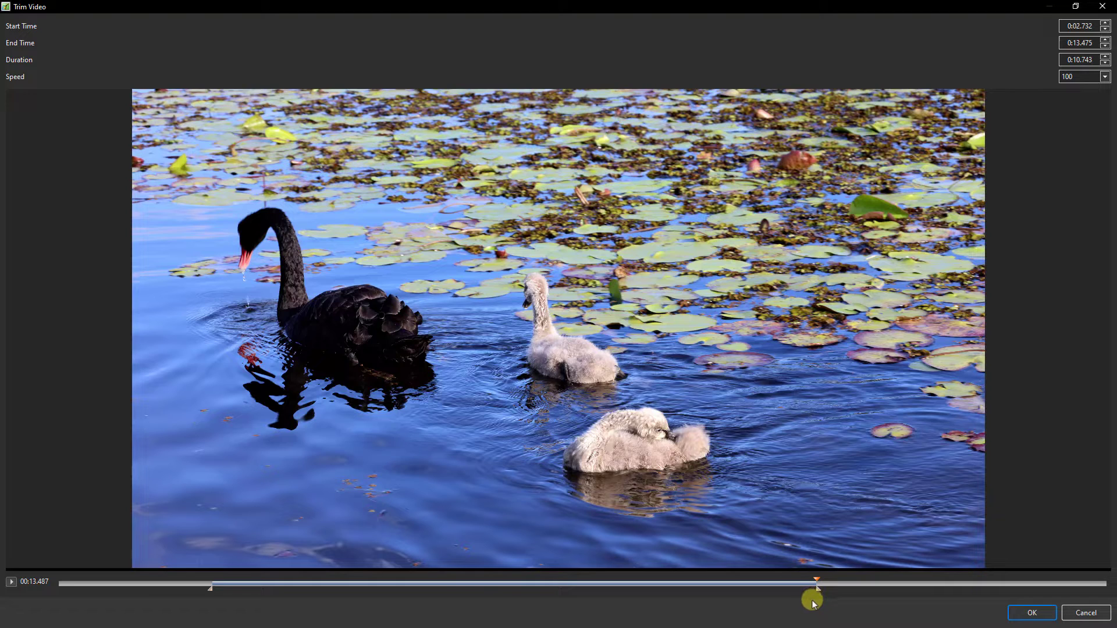
mouse_move(822, 611)
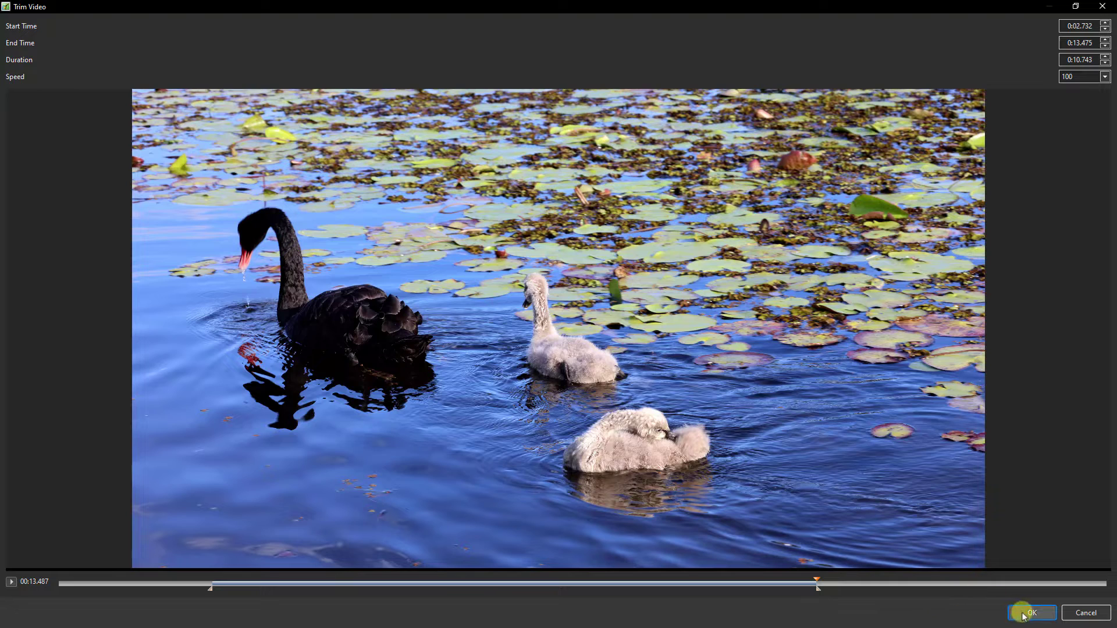
left_click(1032, 613)
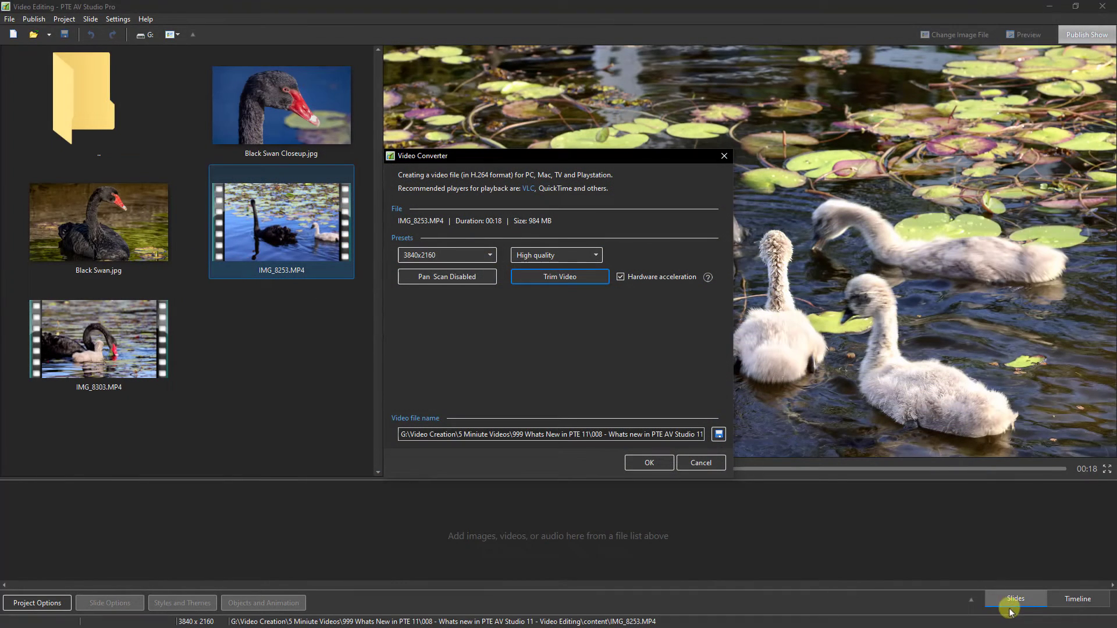
mouse_move(647, 463)
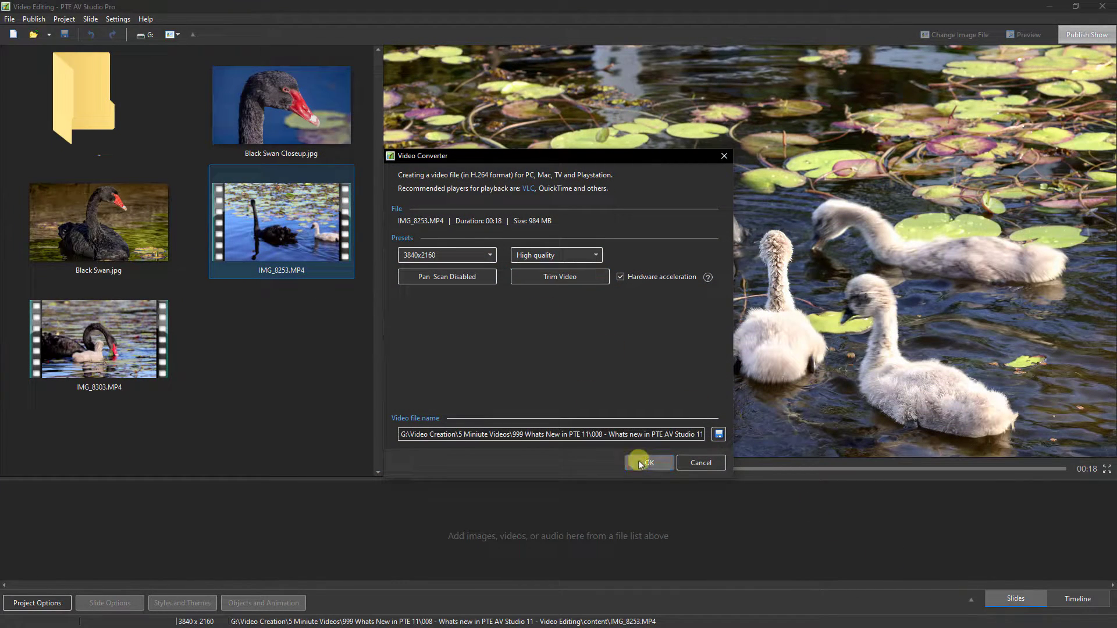
Encode the clip at 3840x2160 High quality to IMG_8253.converted.mp4 and close the progress window.
left_click(646, 462)
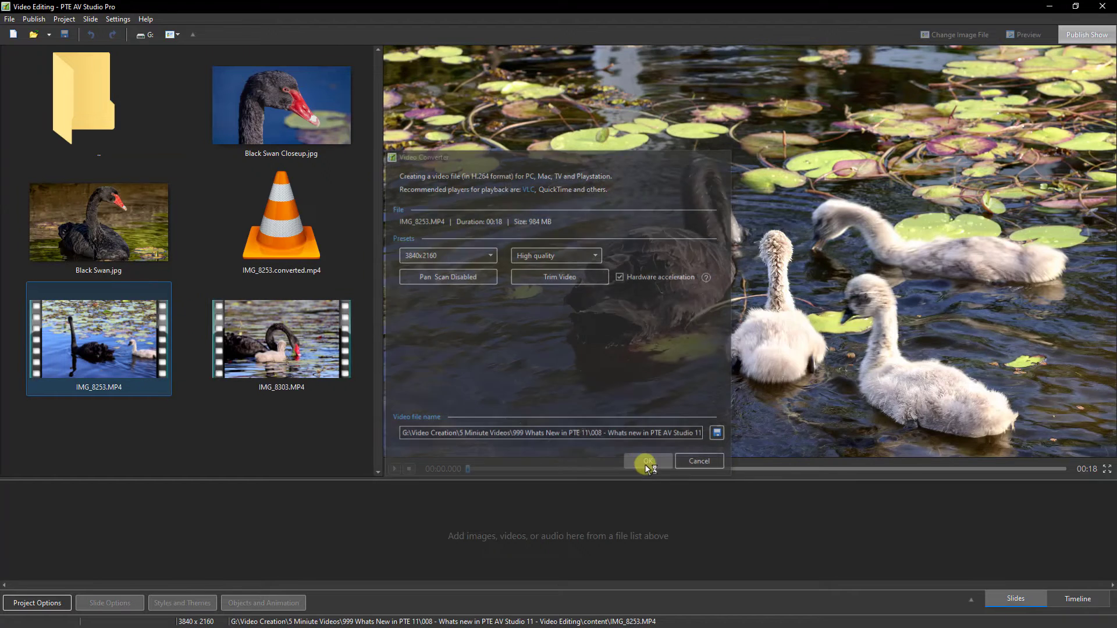
left_click(647, 461)
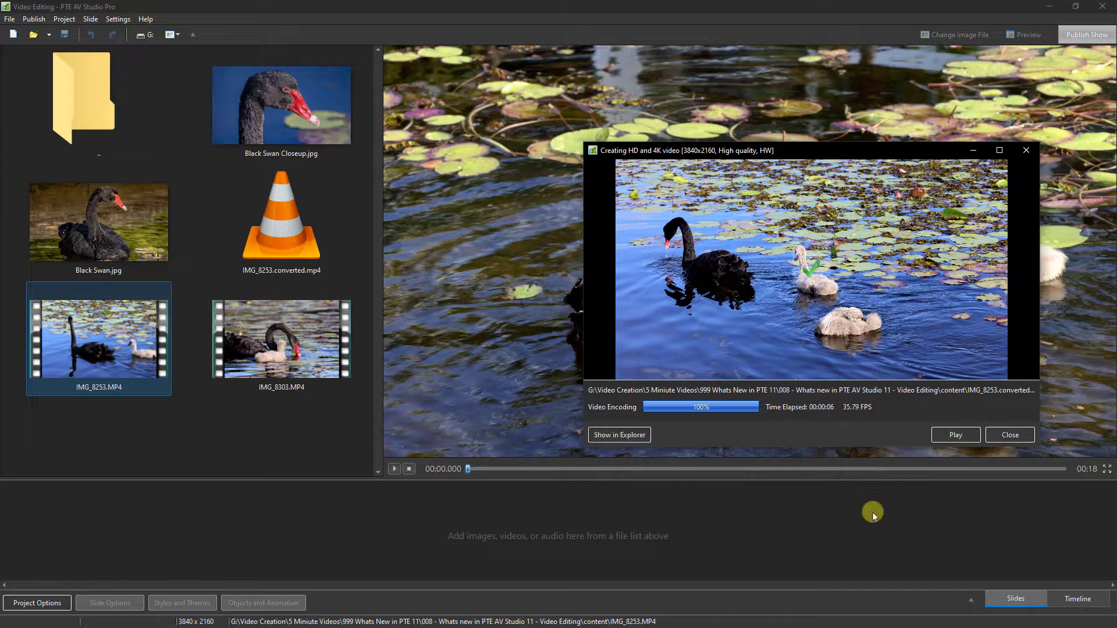
mouse_move(796, 280)
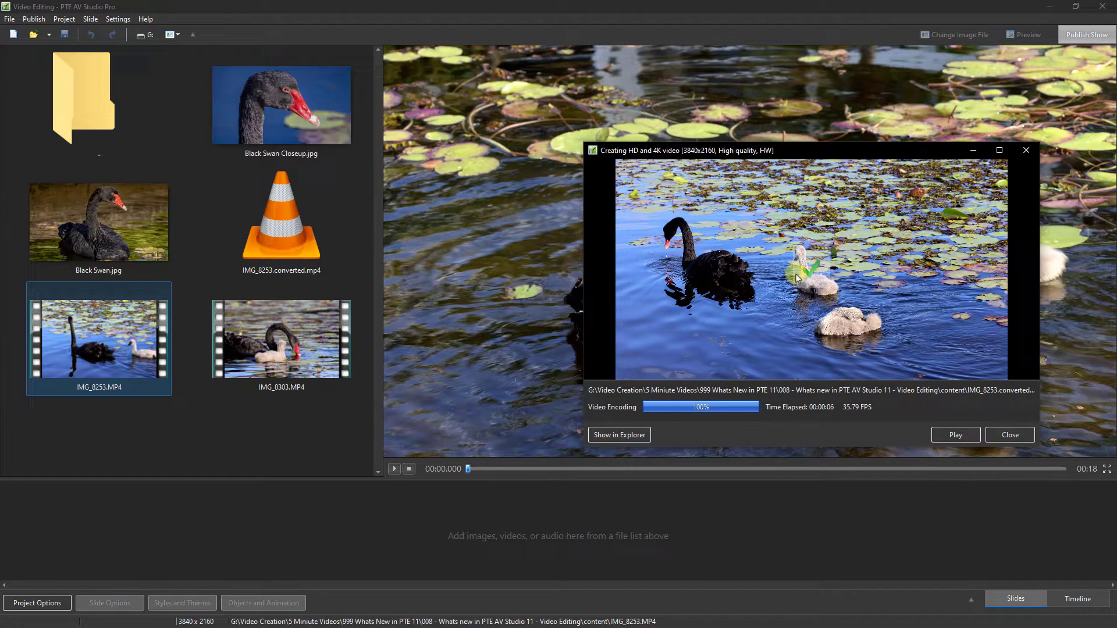
mouse_move(1009, 434)
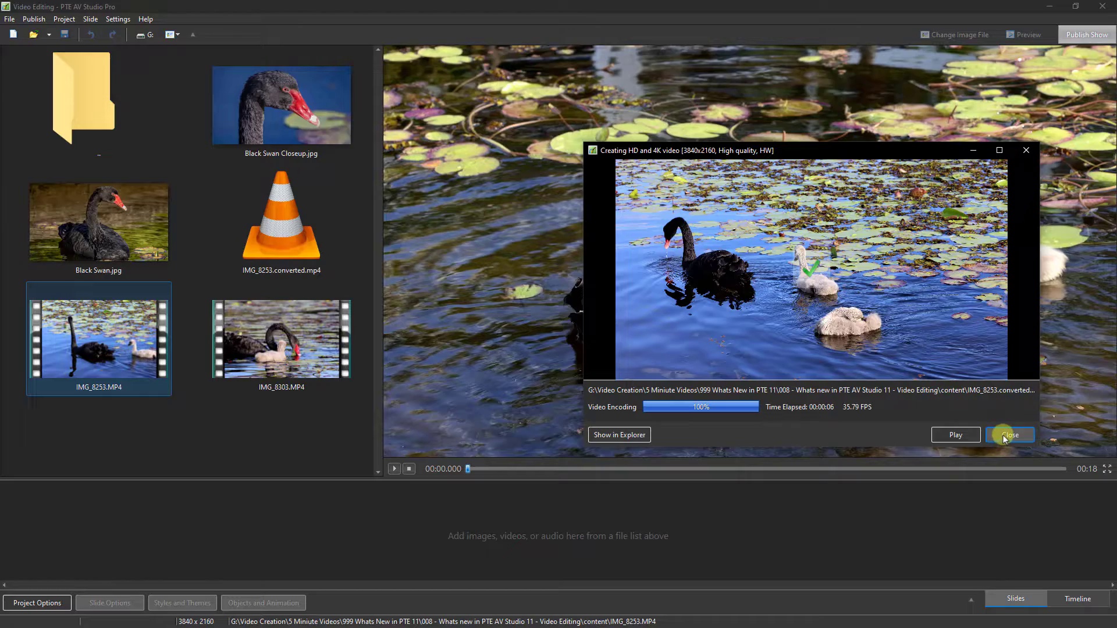
left_click(1010, 434)
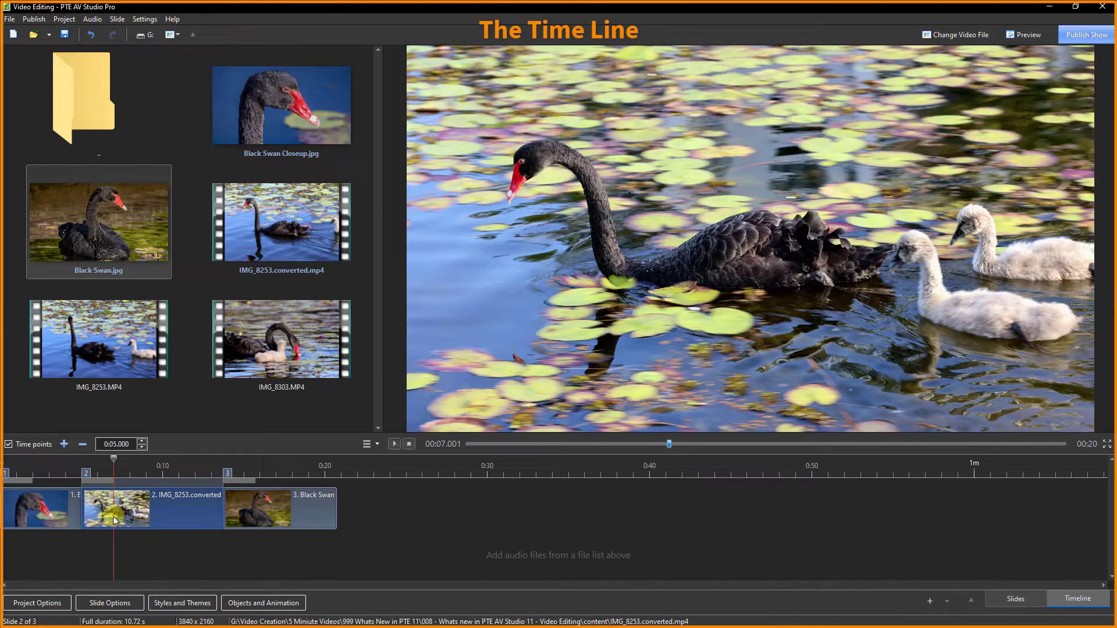
mouse_move(25, 513)
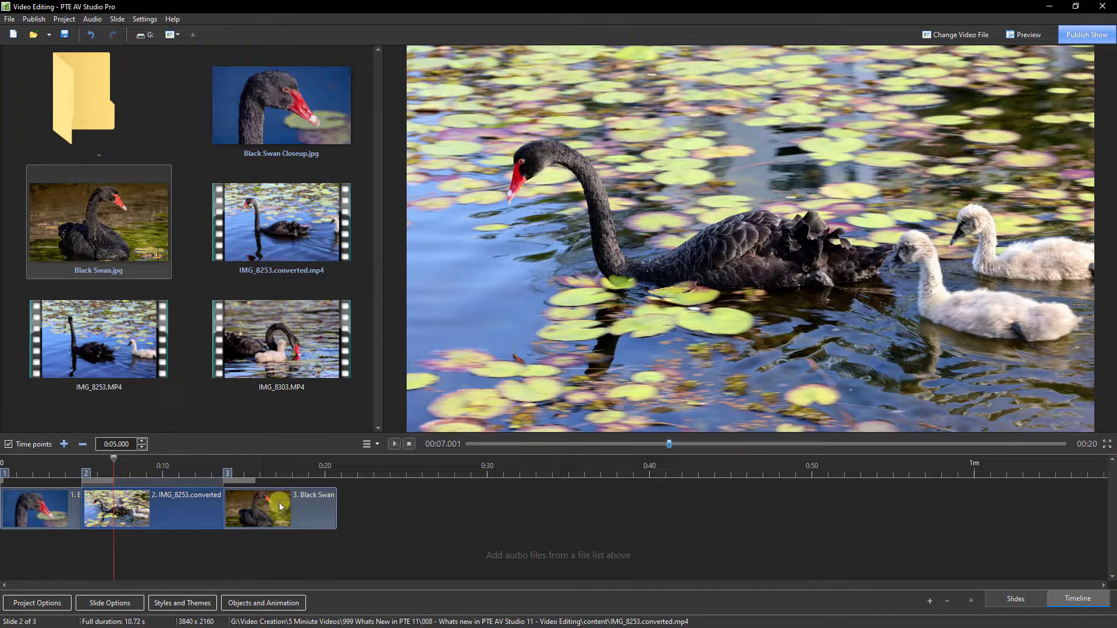
mouse_move(281, 507)
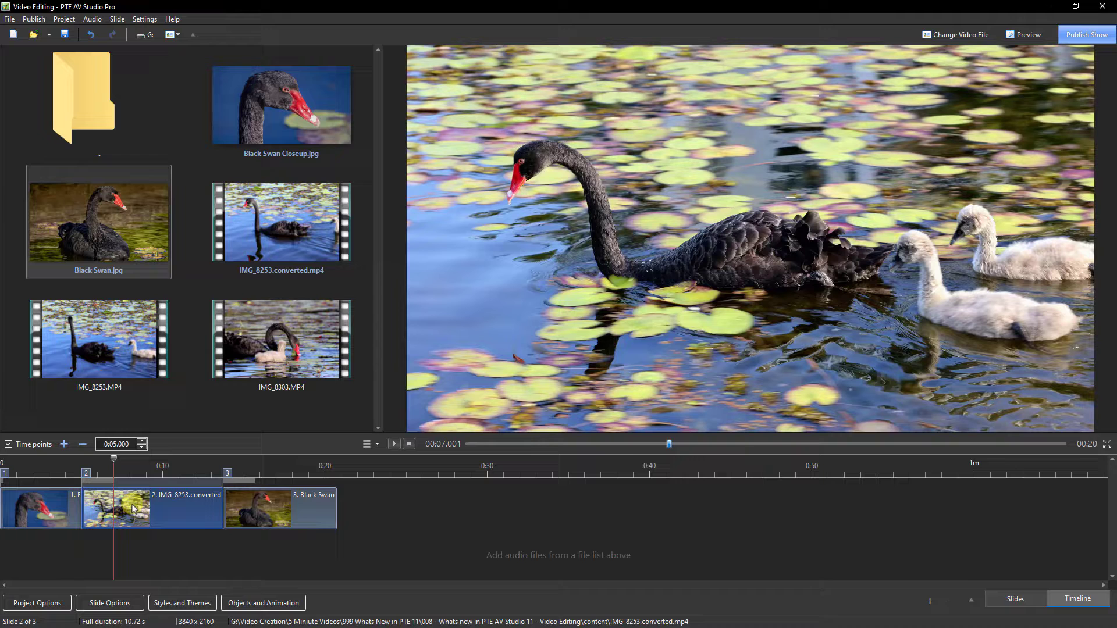
mouse_move(263, 603)
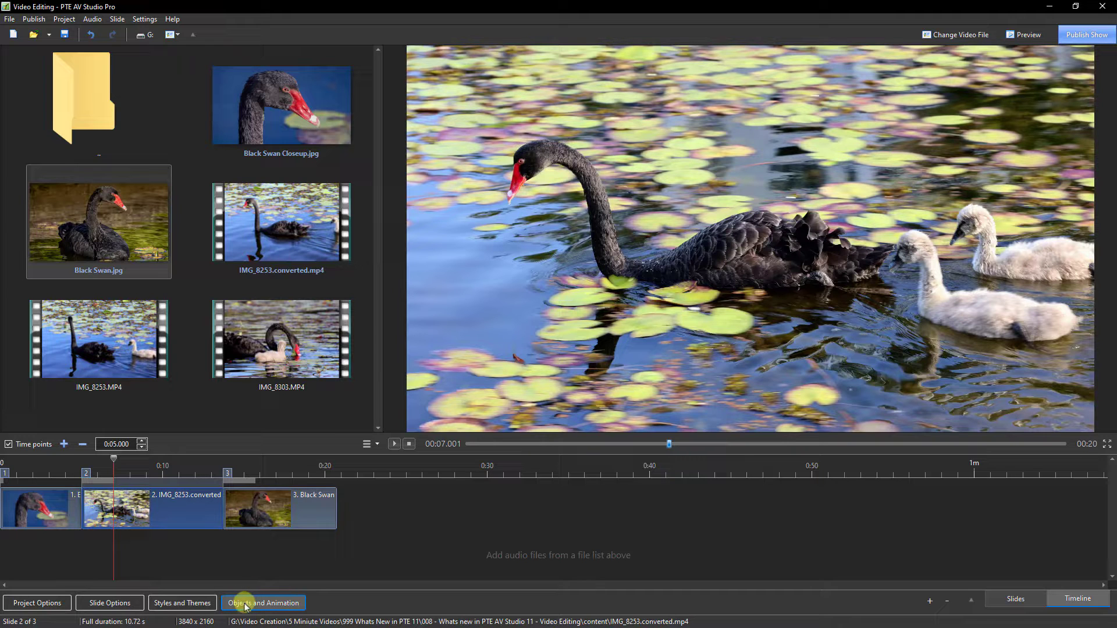
Enter Objects and Animation for slide 2, the converted swan clip.
left_click(261, 603)
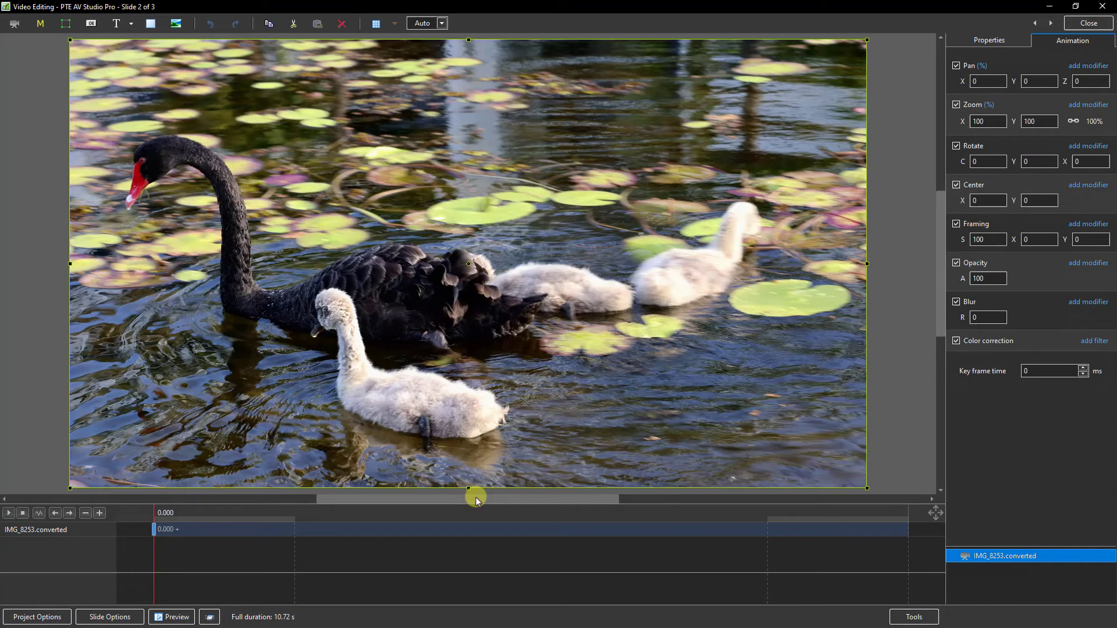
mouse_move(804, 359)
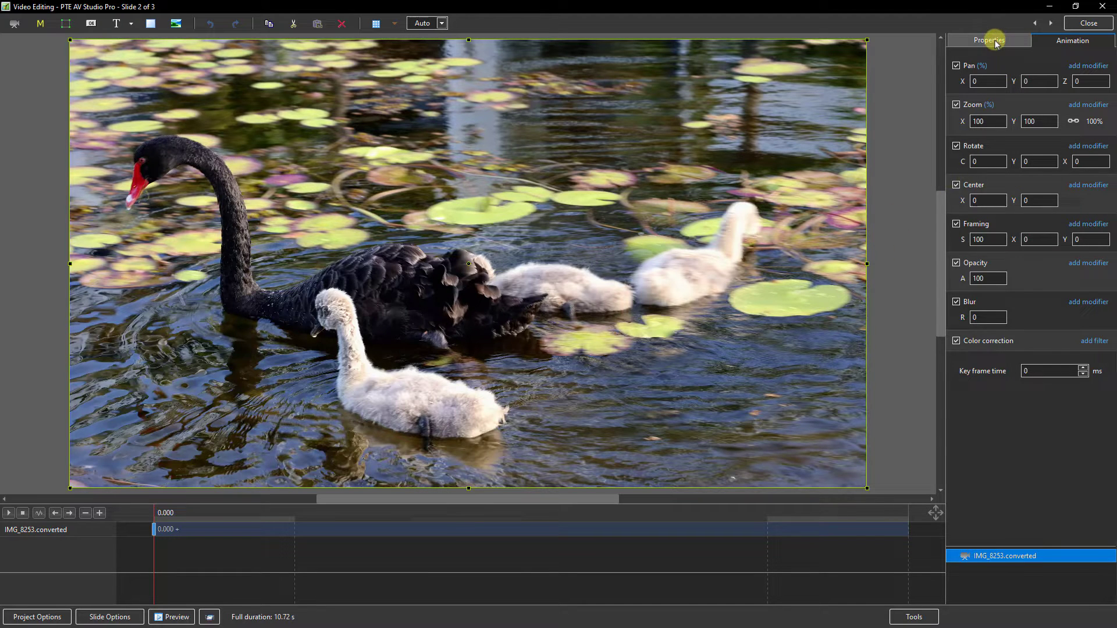
left_click(989, 40)
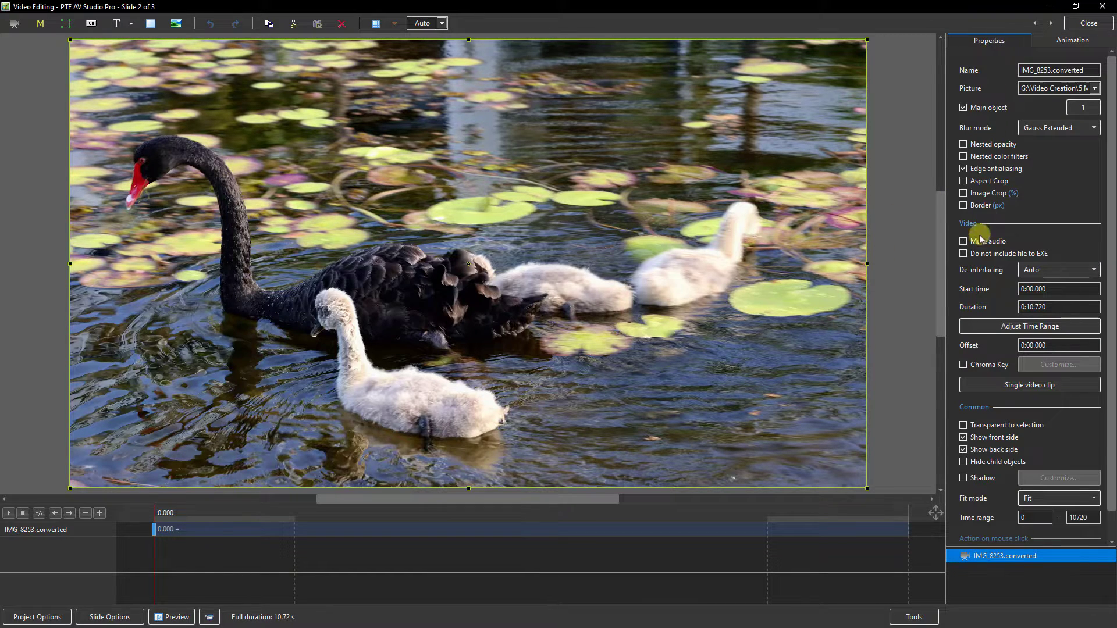
left_click(963, 241)
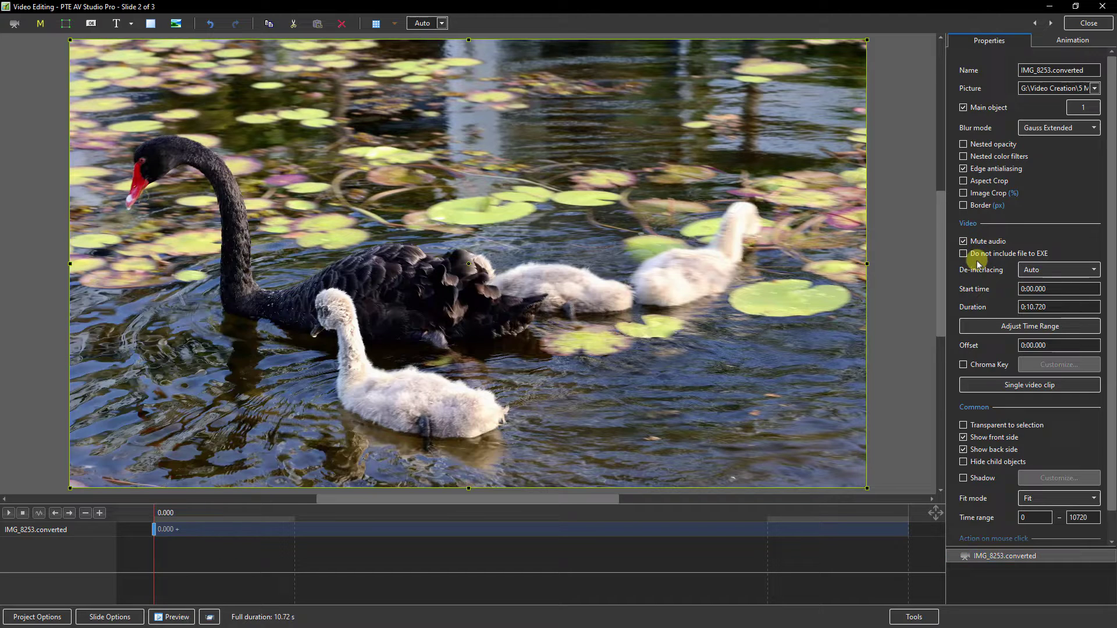
left_click(963, 240)
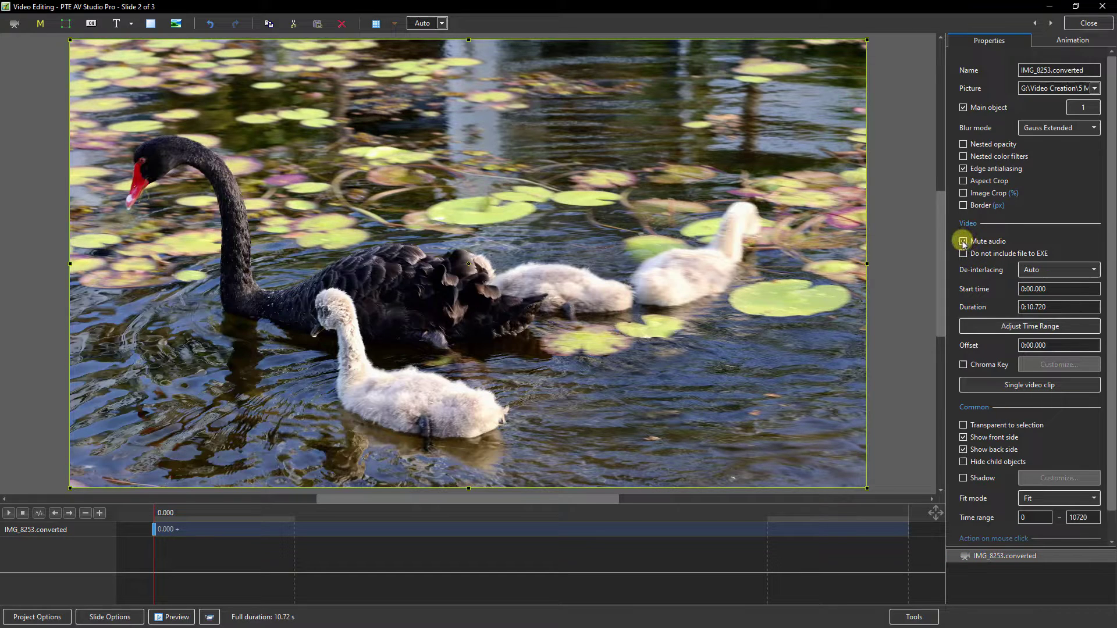
left_click(964, 241)
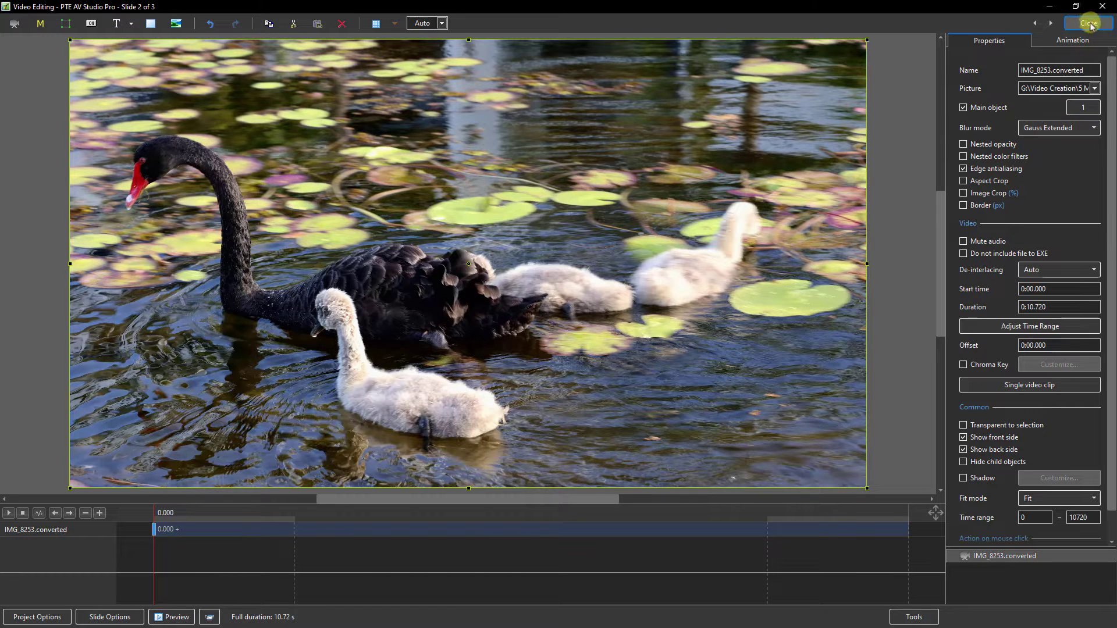
left_click(1087, 23)
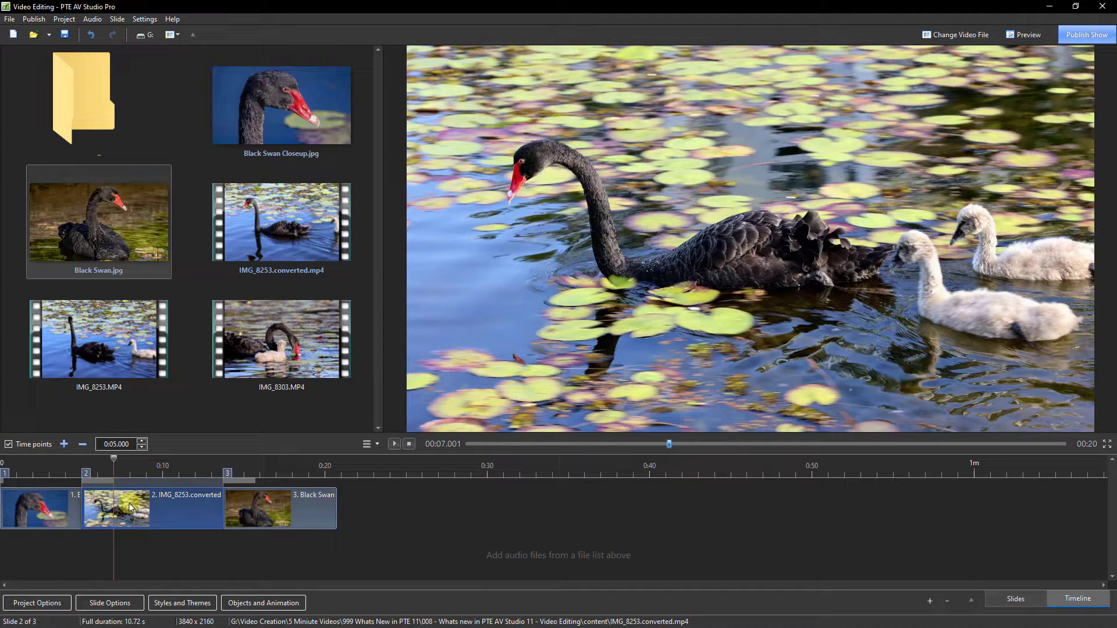
Separate the converted clip's soundtrack into its own audio clip and select it.
right_click(115, 509)
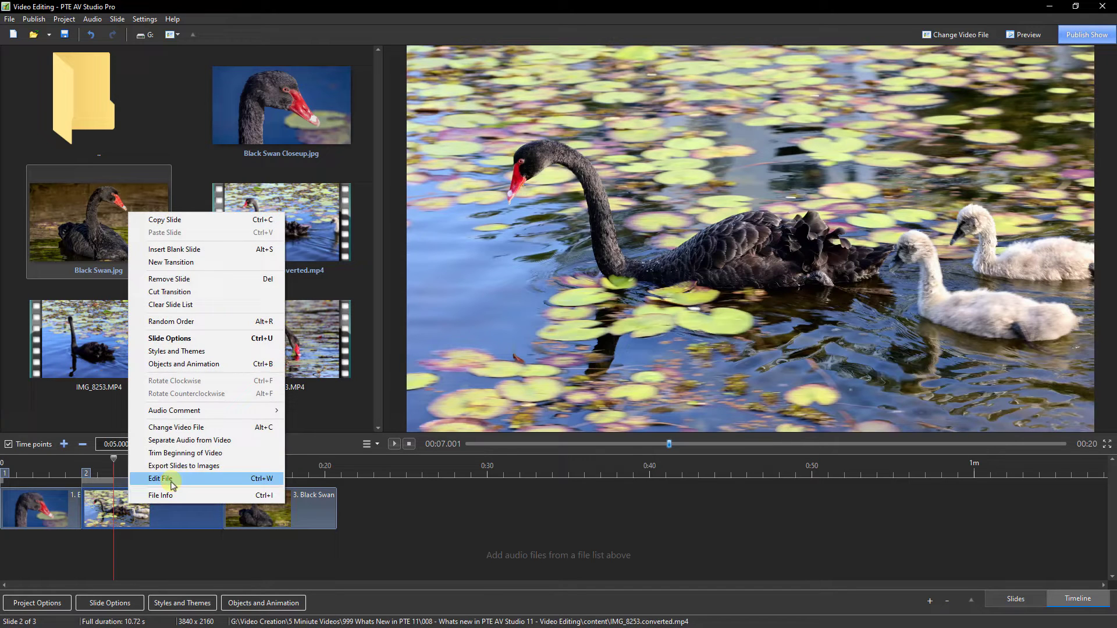
left_click(189, 440)
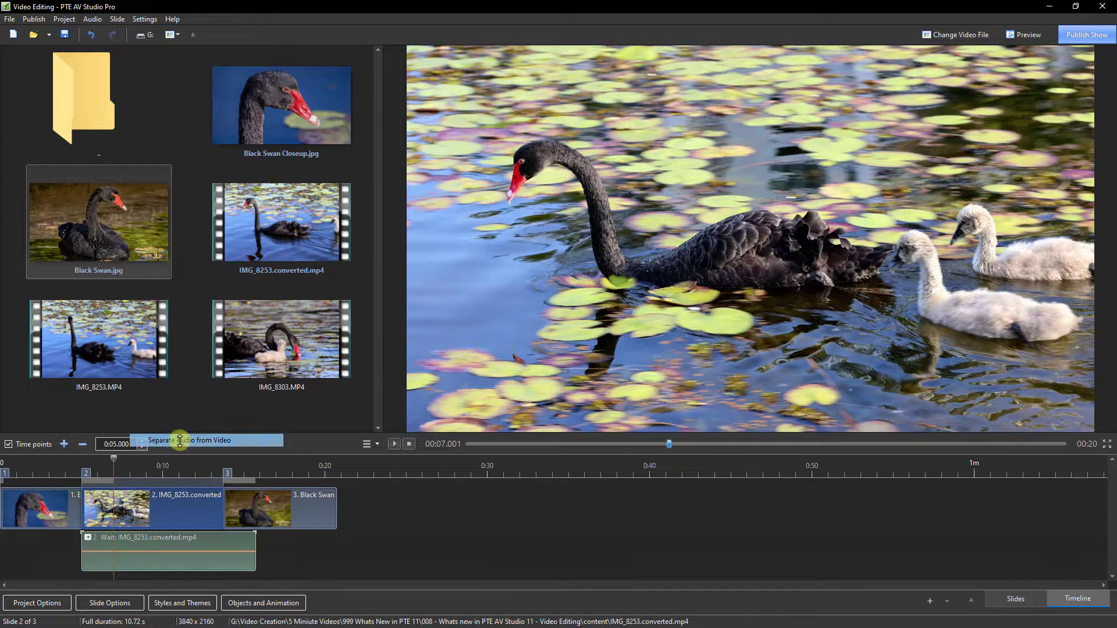
left_click(188, 440)
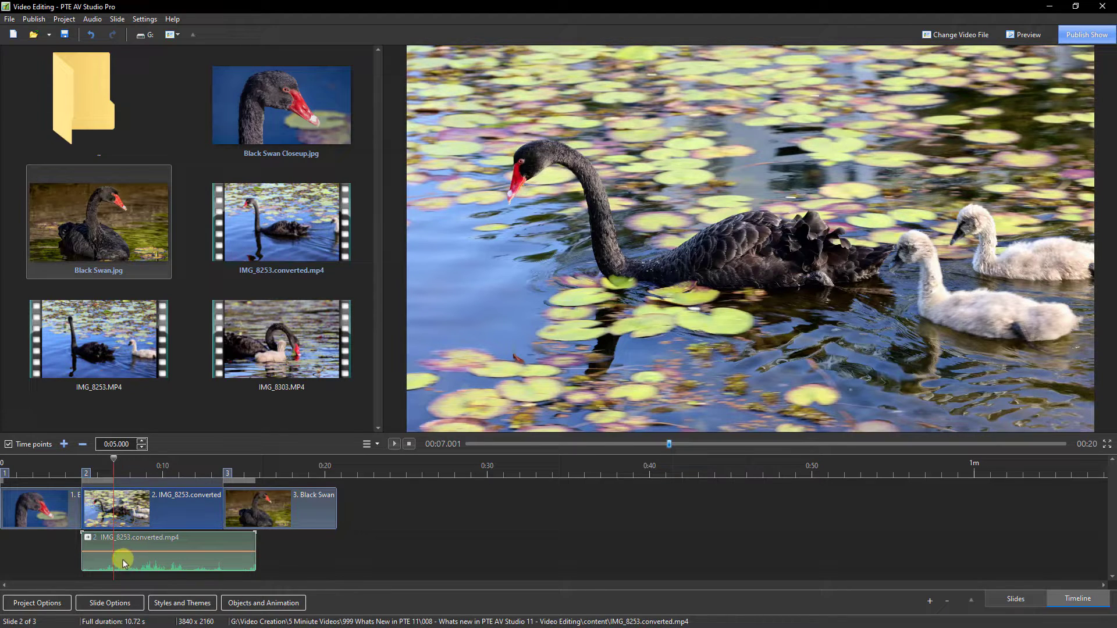
mouse_move(126, 560)
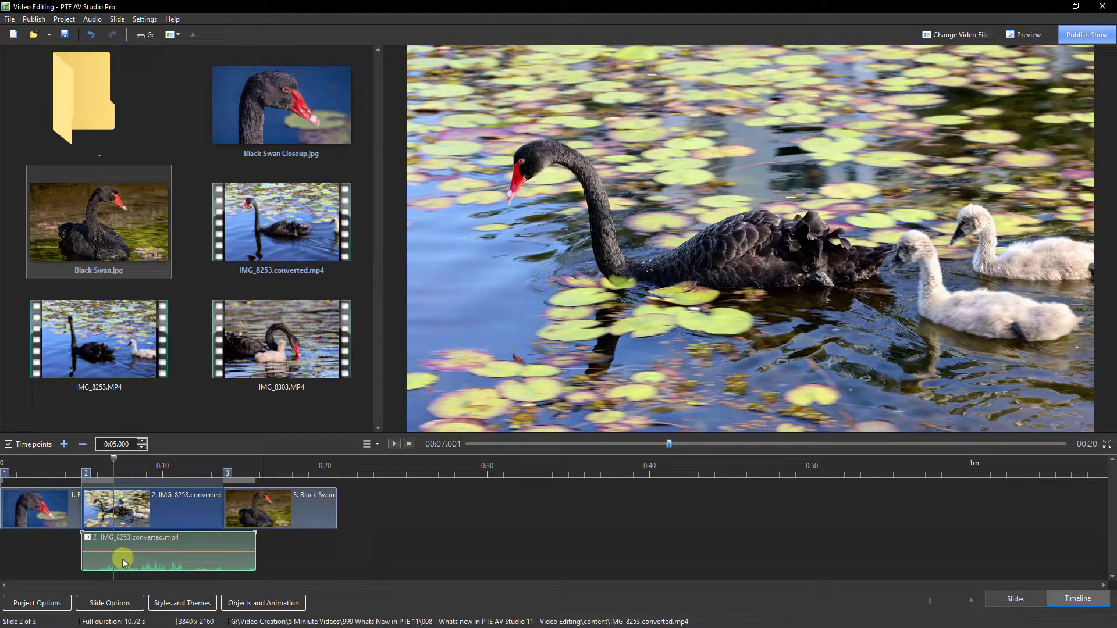
mouse_move(134, 558)
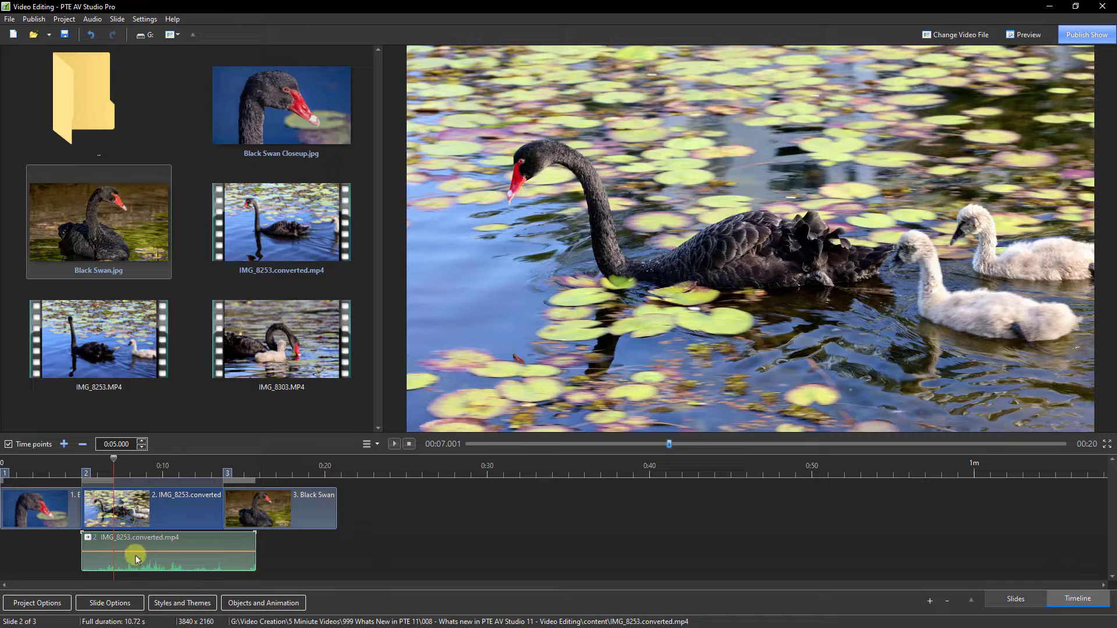
mouse_move(125, 568)
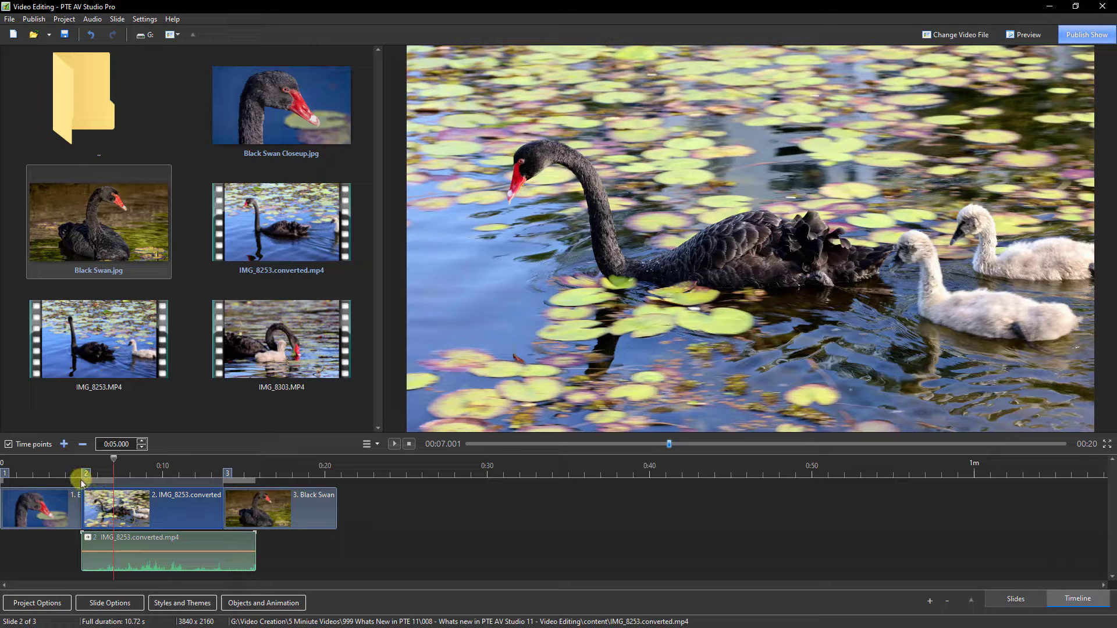
mouse_move(100, 513)
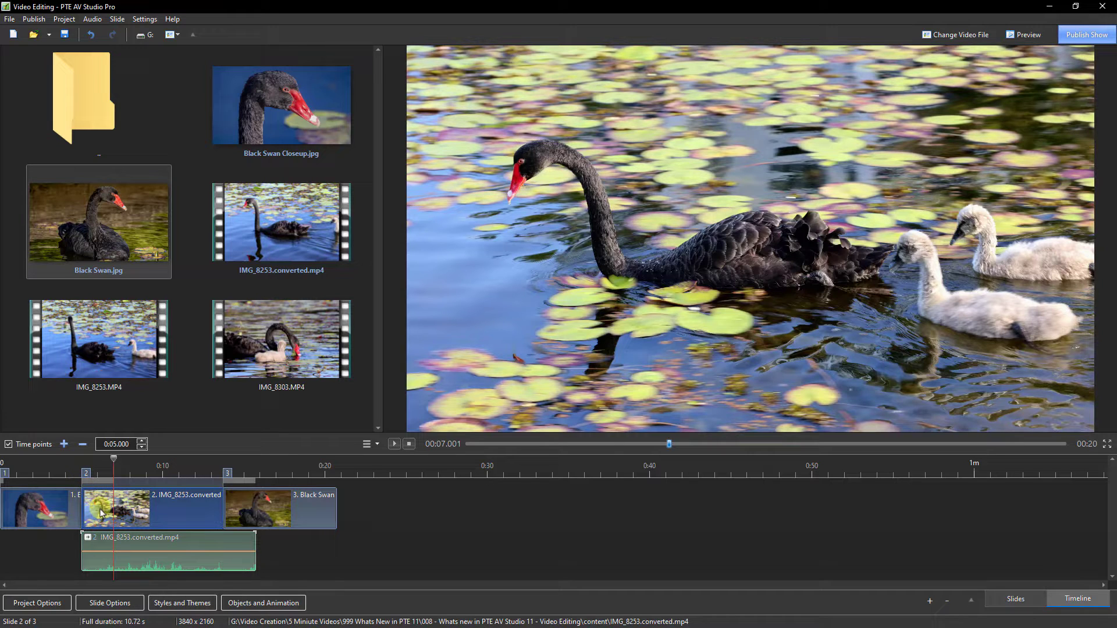
mouse_move(196, 563)
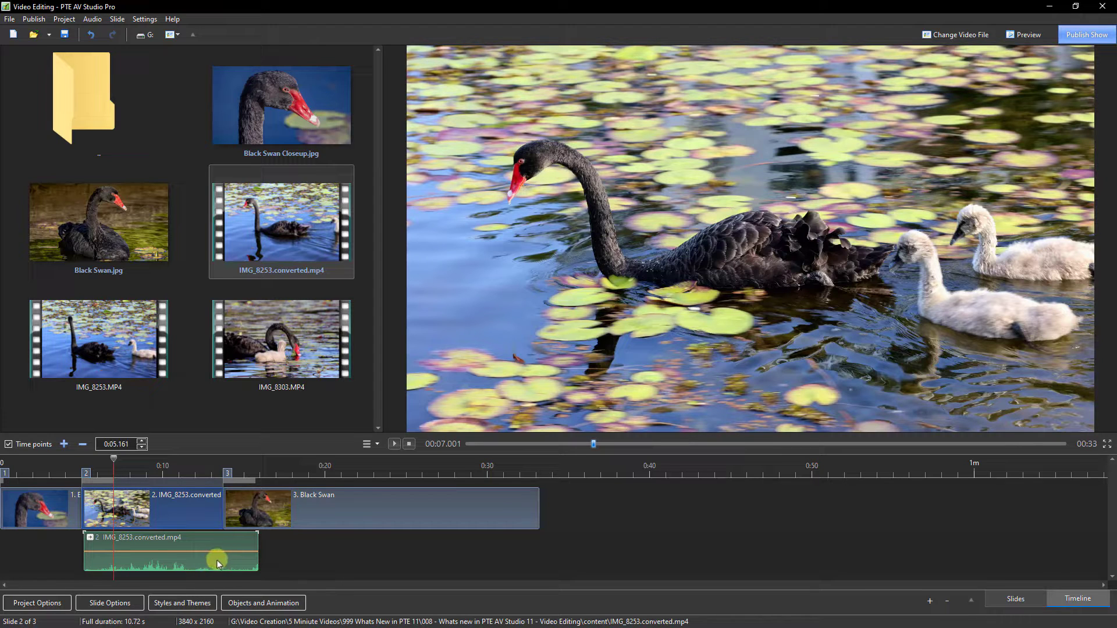
mouse_move(85, 512)
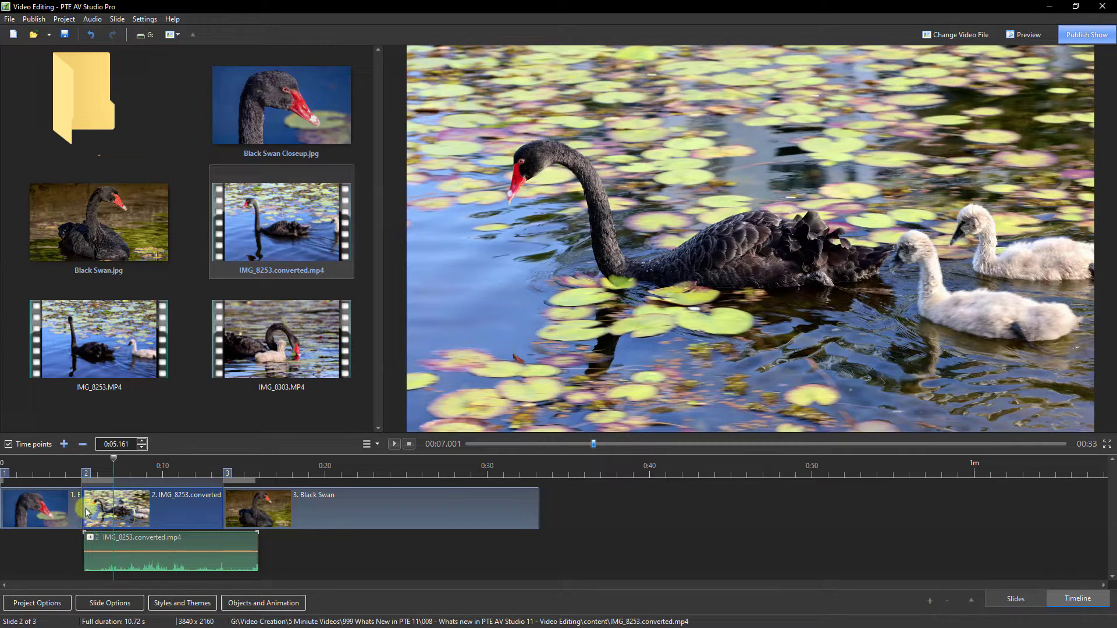
mouse_move(207, 569)
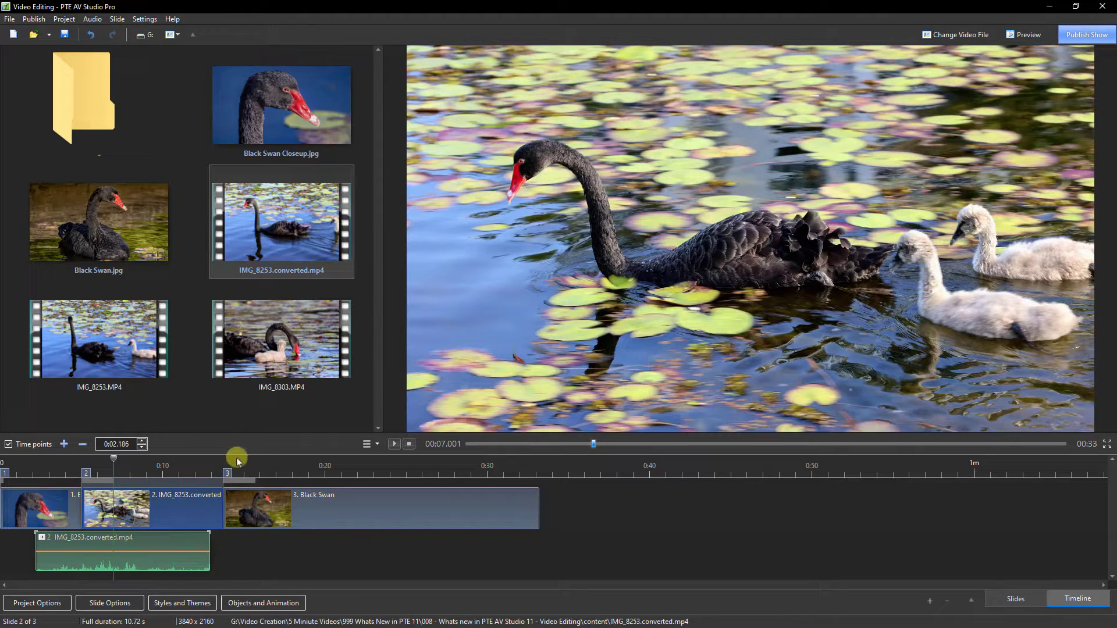
mouse_move(218, 581)
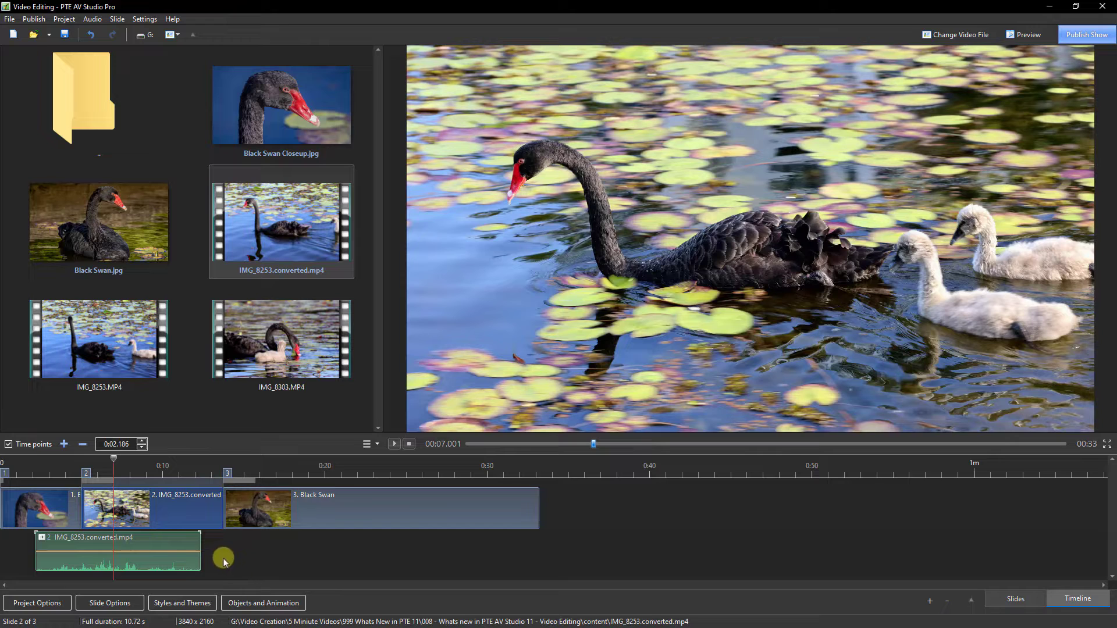
mouse_move(173, 563)
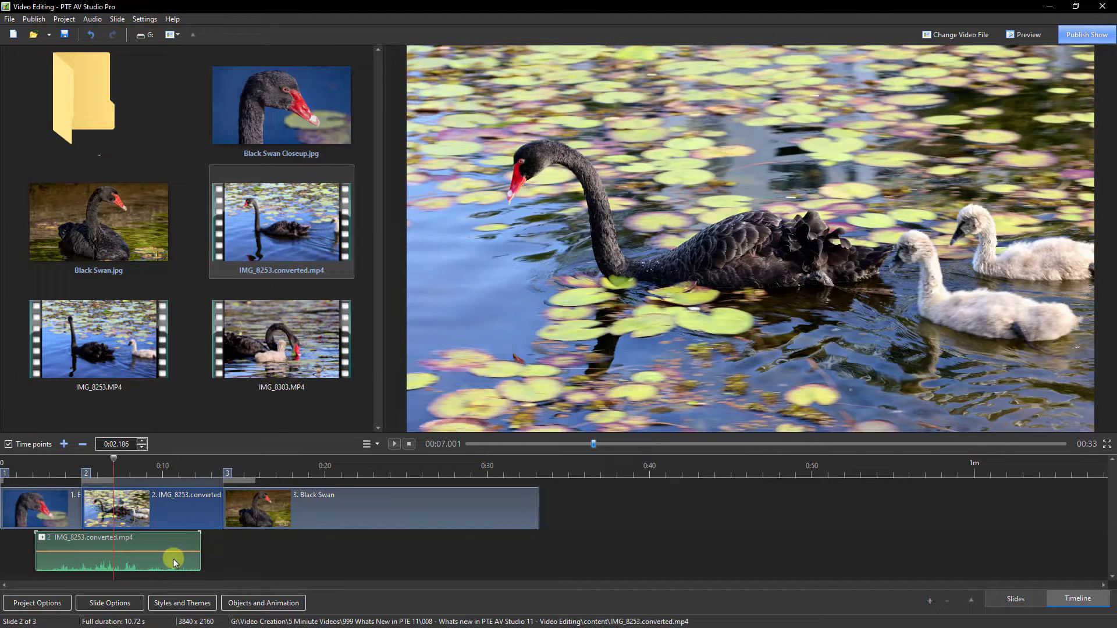
Bring up the actions menu for the swan audio clip to duplicate it.
right_click(173, 562)
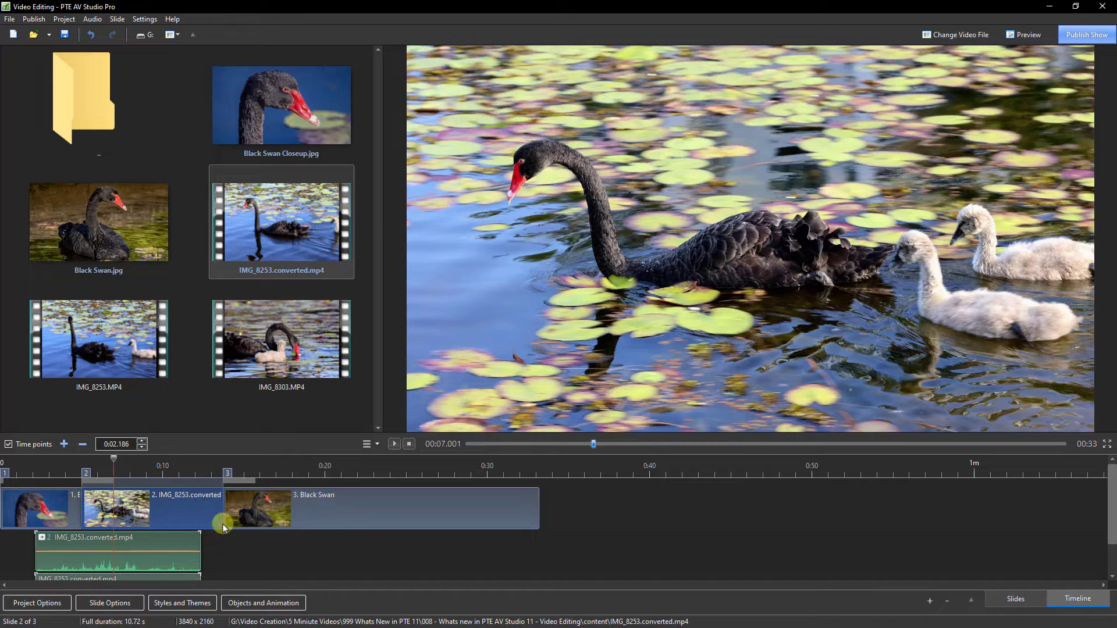
mouse_move(342, 450)
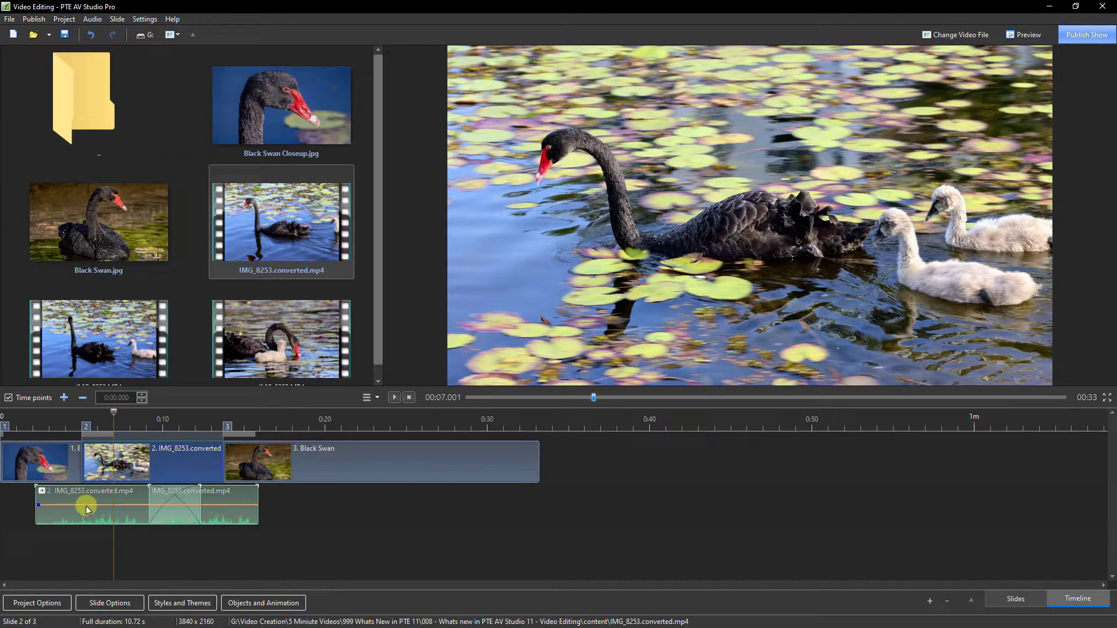
mouse_move(211, 514)
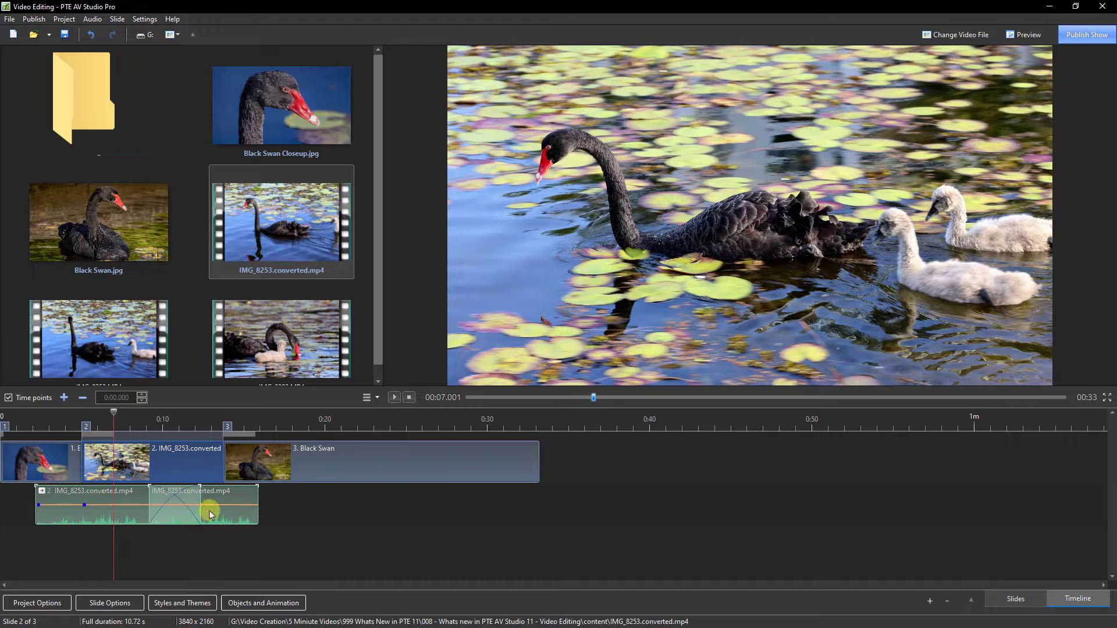
mouse_move(246, 513)
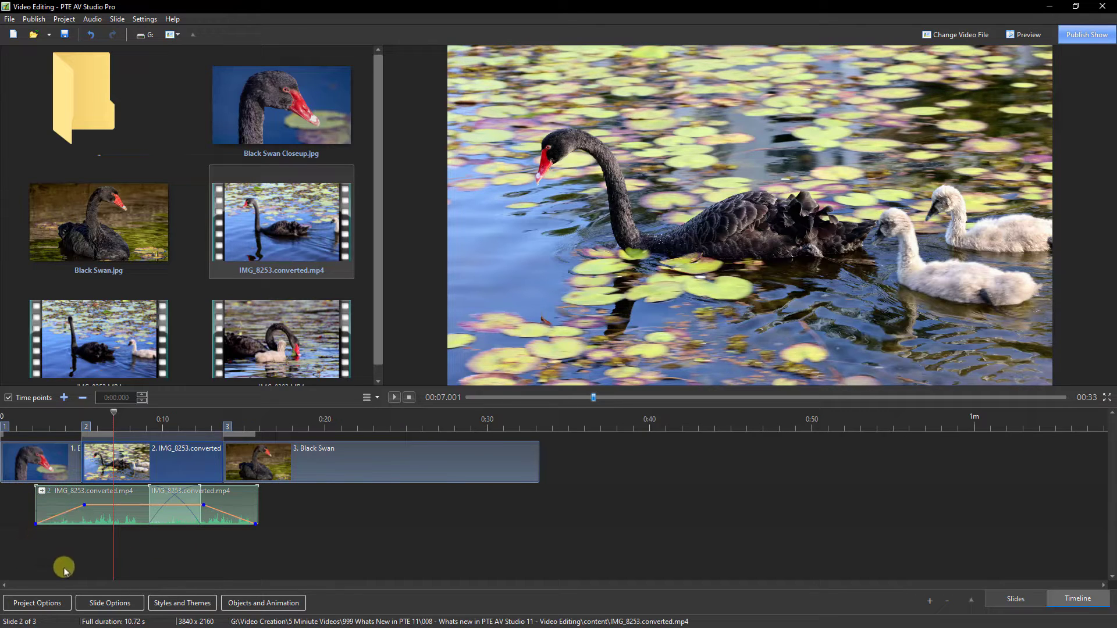
mouse_move(62, 560)
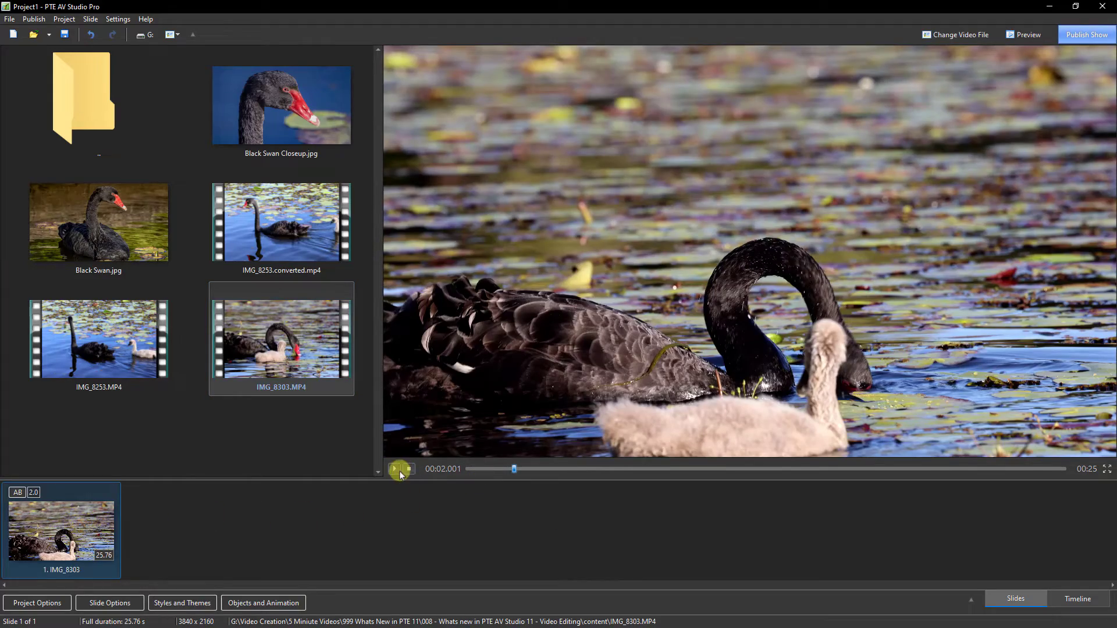
Play the IMG_8303 clip preview briefly, then stop it back near the start.
left_click(396, 469)
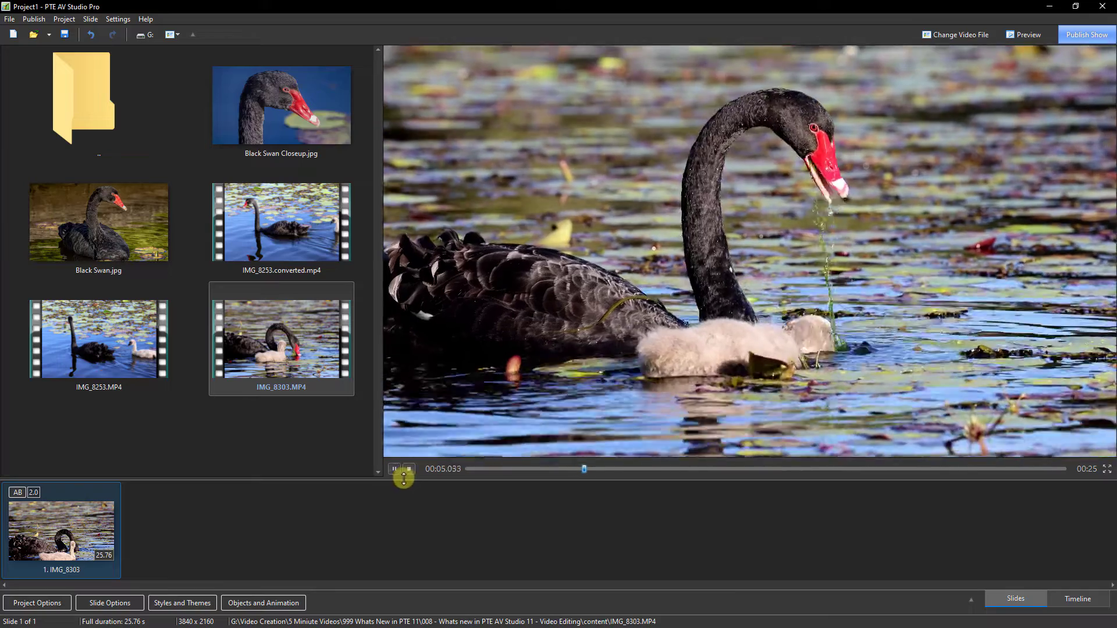
left_click(409, 469)
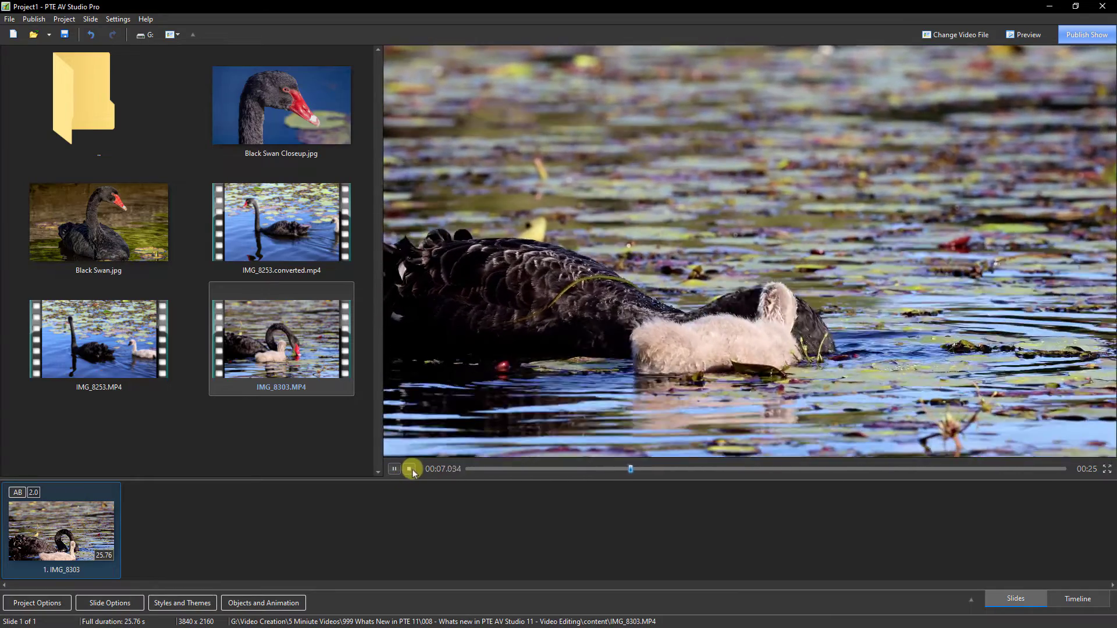
left_click(410, 469)
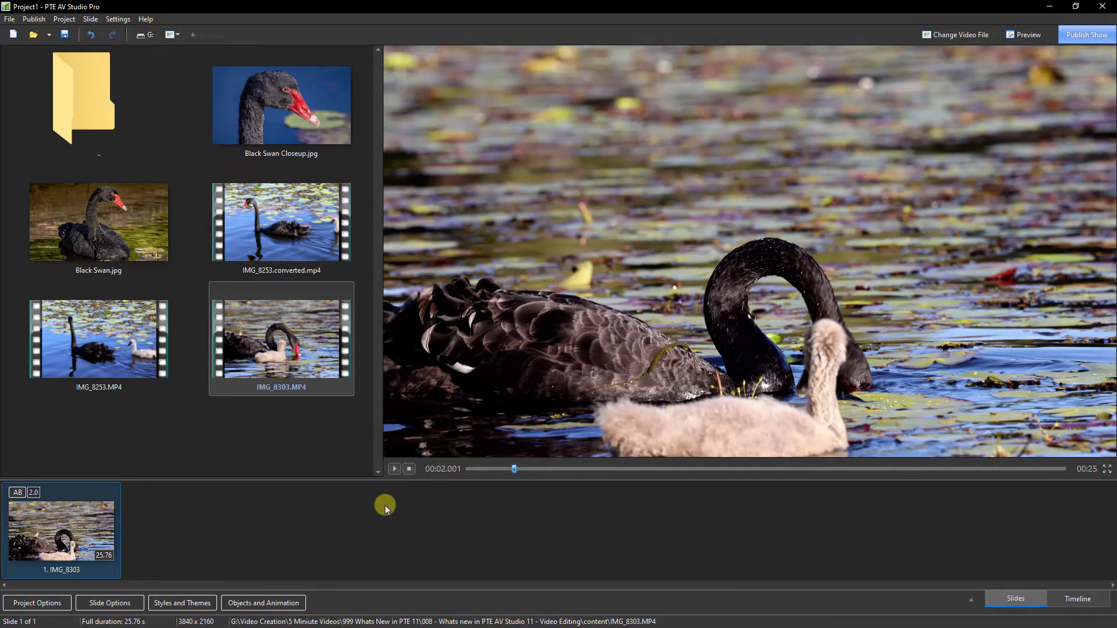
mouse_move(103, 533)
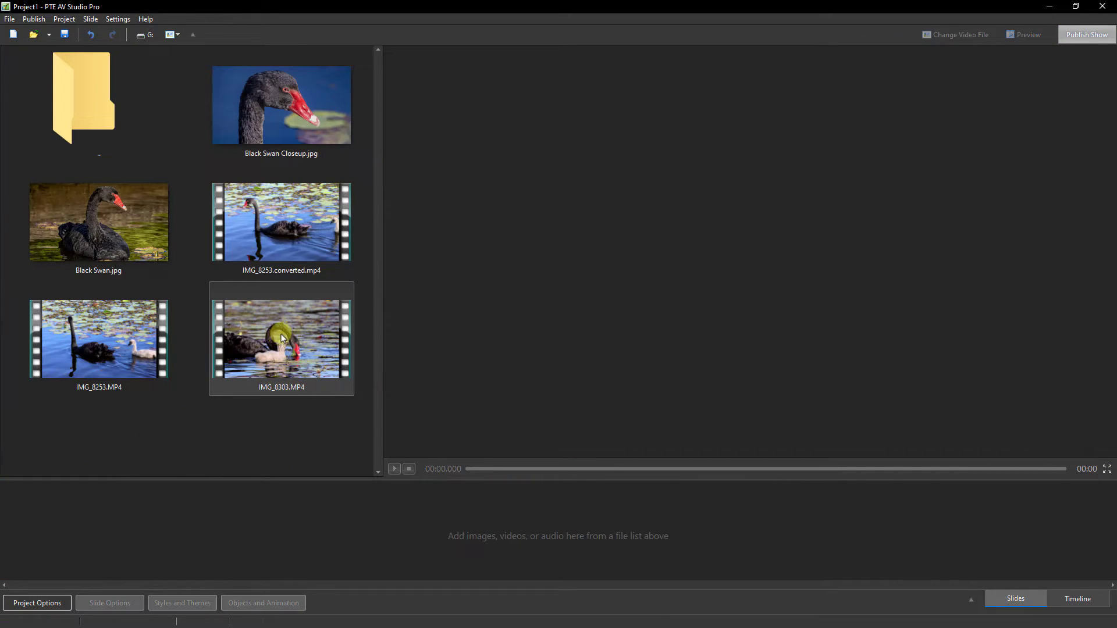
Start converting IMG_8303.MP4 and bring up its trim and speed settings.
right_click(281, 338)
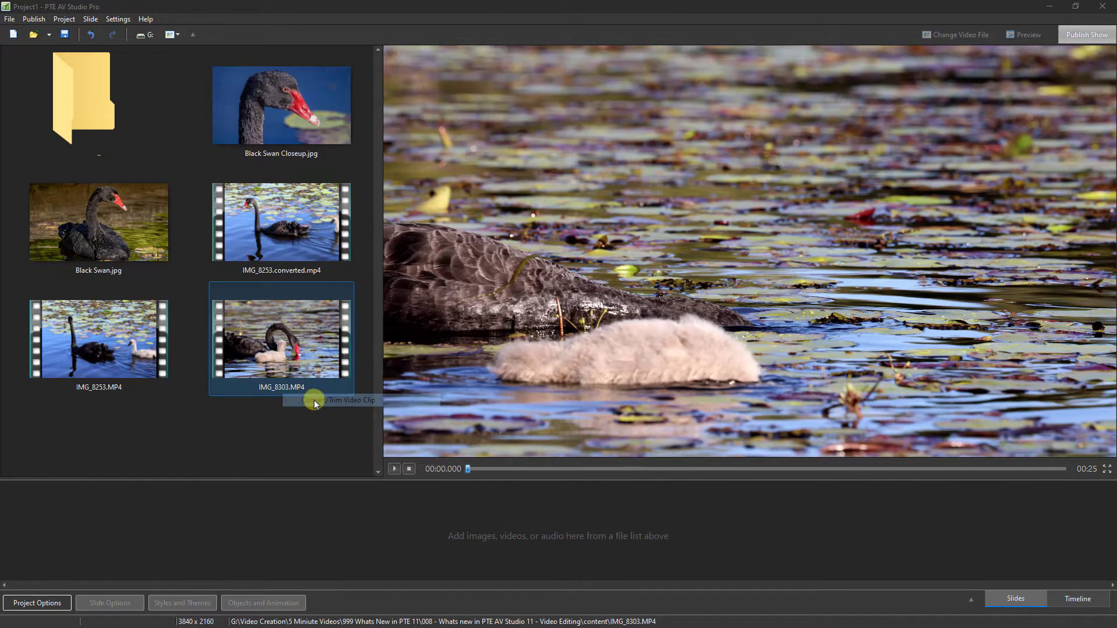
left_click(313, 399)
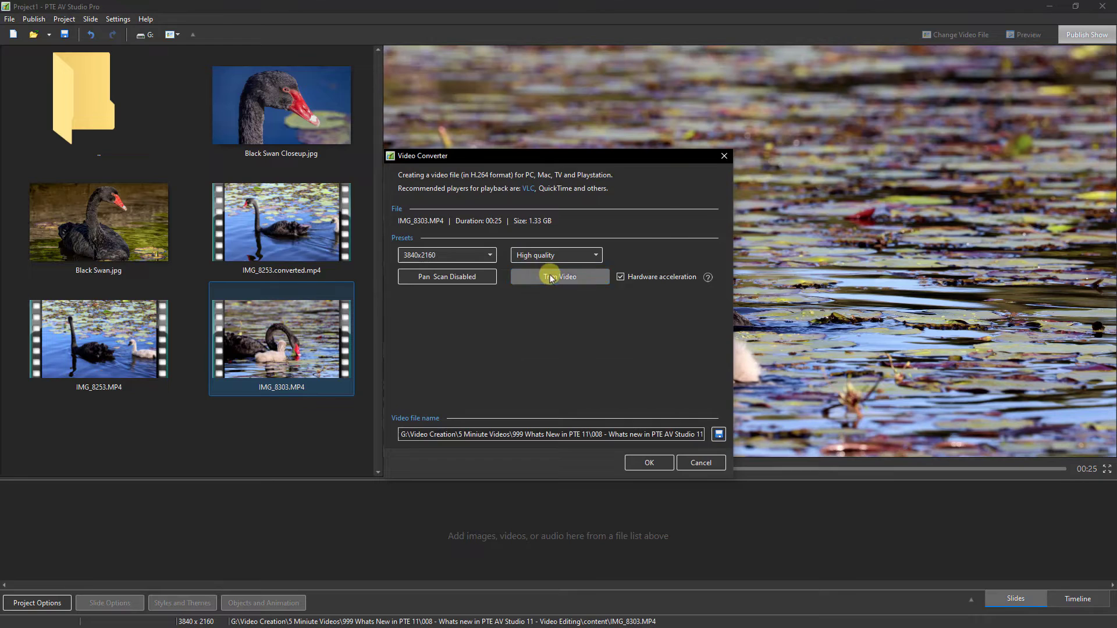
left_click(560, 277)
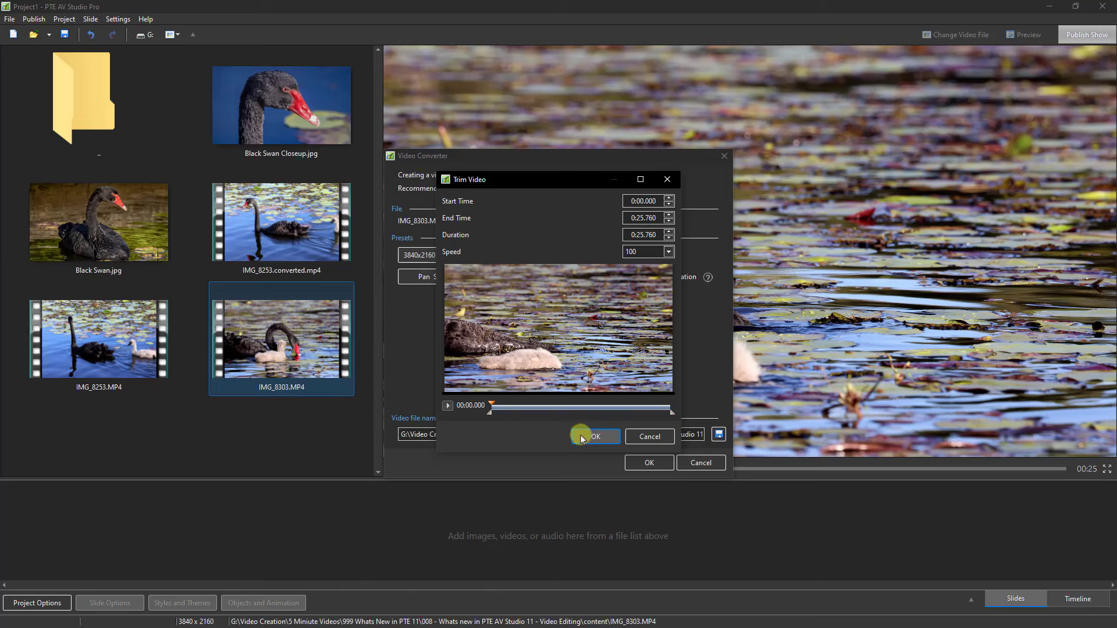
mouse_move(614, 298)
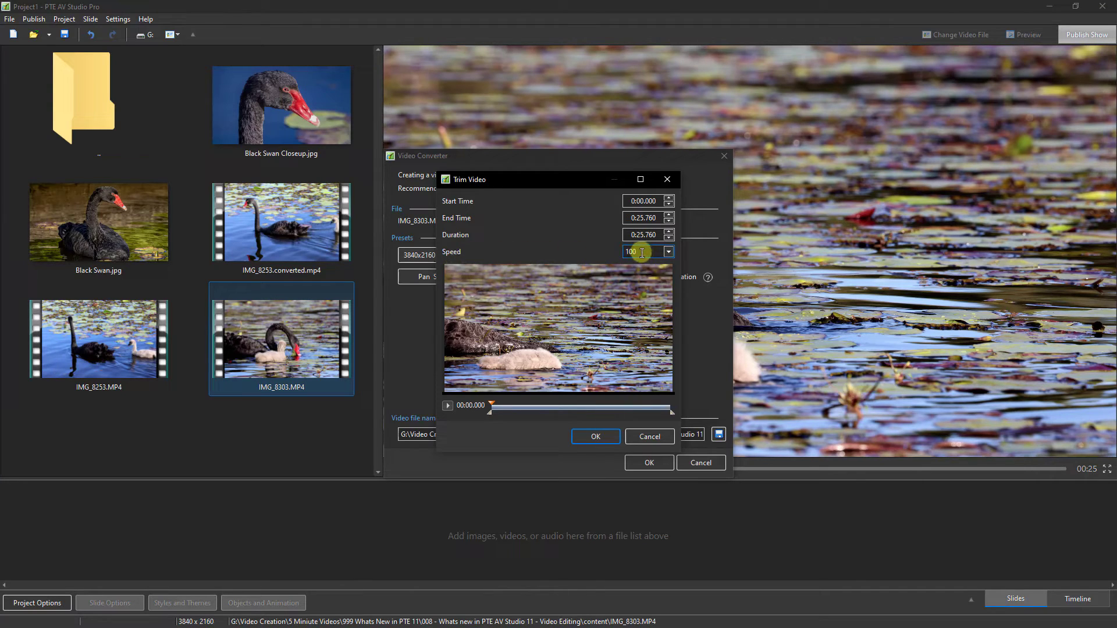
Set the playback speed to 40 and begin encoding IMG_8303.converted.mp4.
triple_click(629, 251)
type("40")
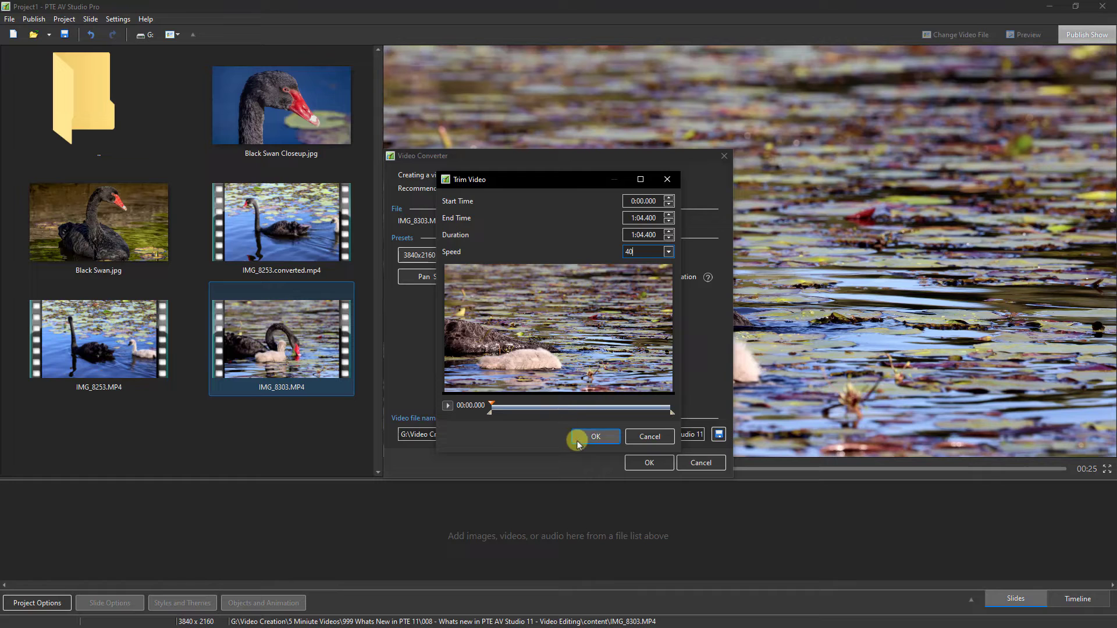
left_click(595, 436)
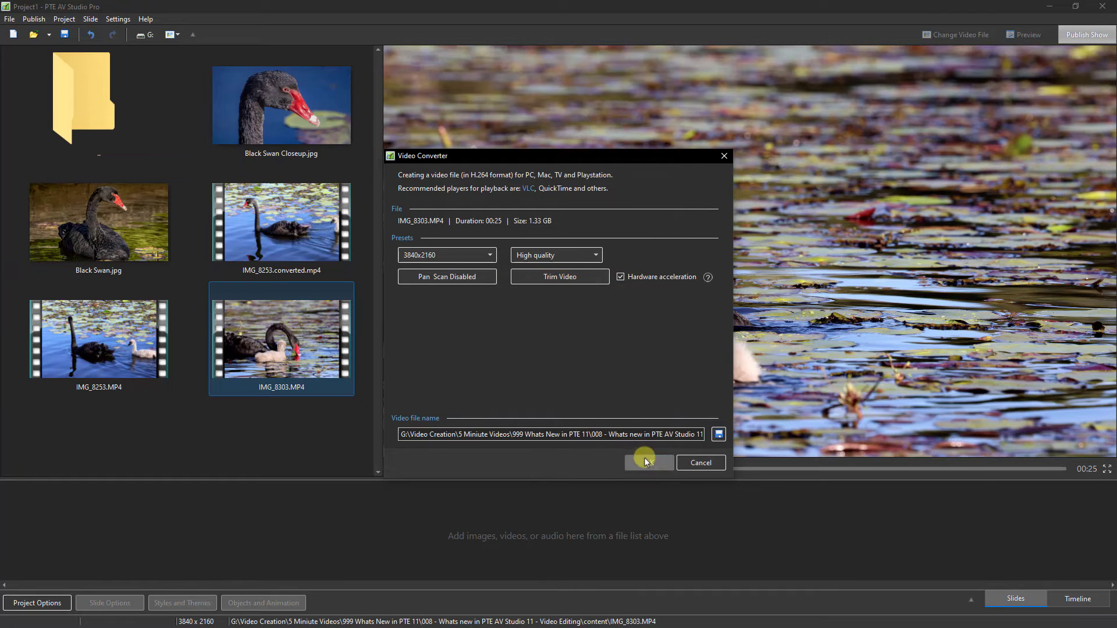
left_click(648, 462)
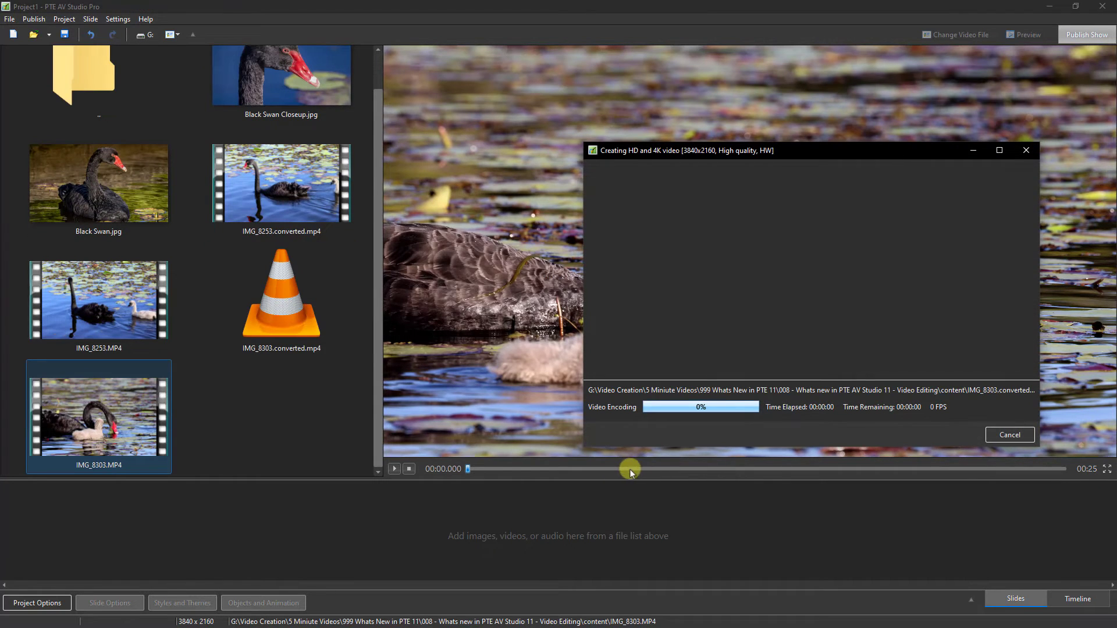